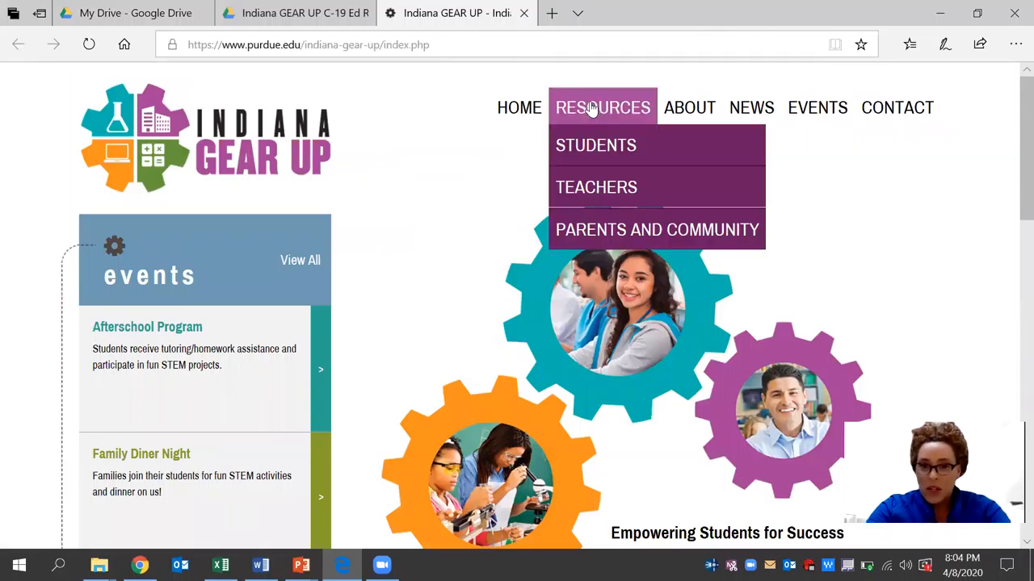
# - Open the Teachers resources page and its Indiana GEAR UP COVID-19 Resources folder
pyautogui.click(596, 187)
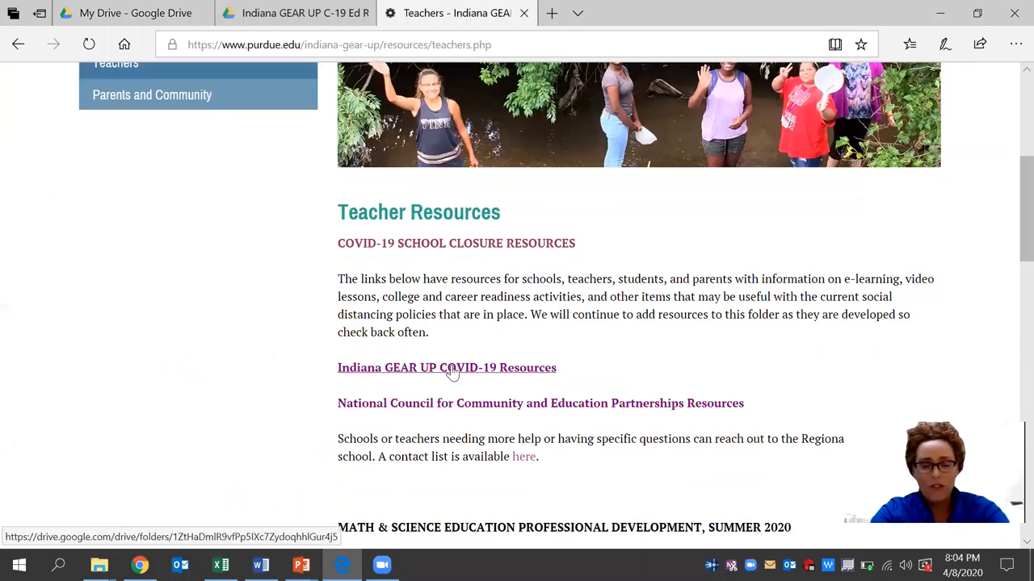
pyautogui.click(446, 367)
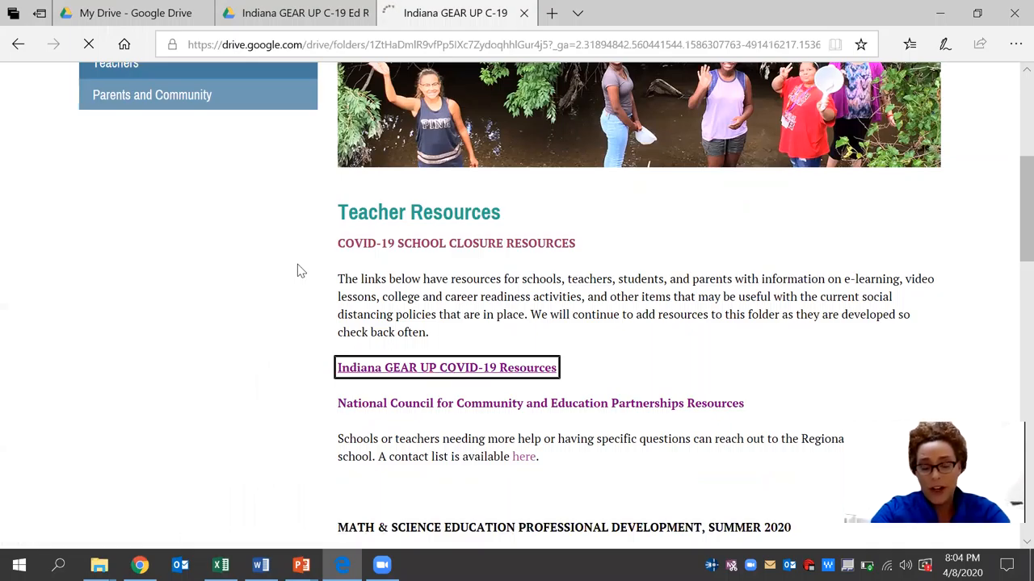
# - Browse the shared Indiana GEAR UP C-19 Ed Resources folder in Google Drive
pyautogui.click(446, 367)
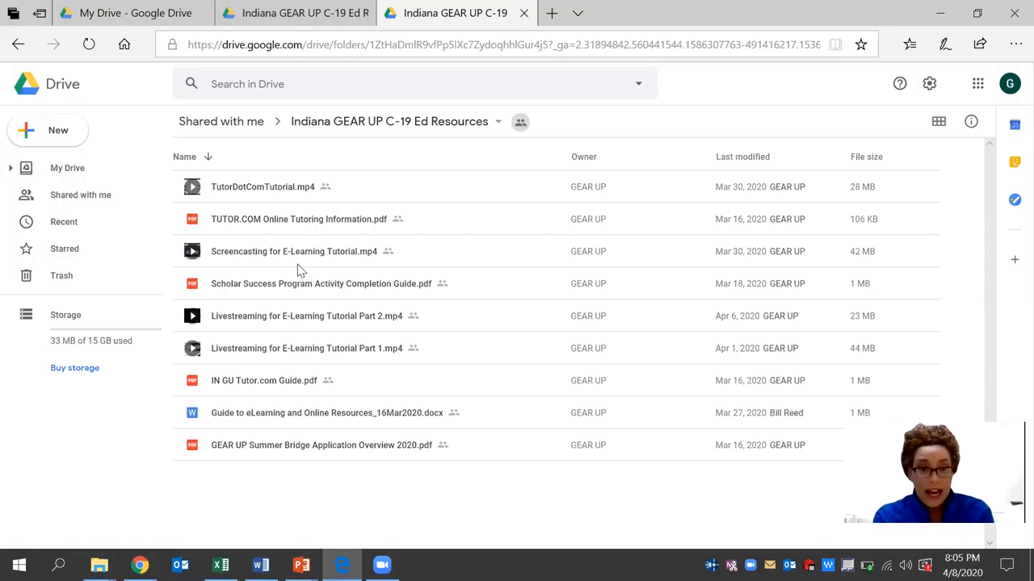
pyautogui.moveTo(113, 79)
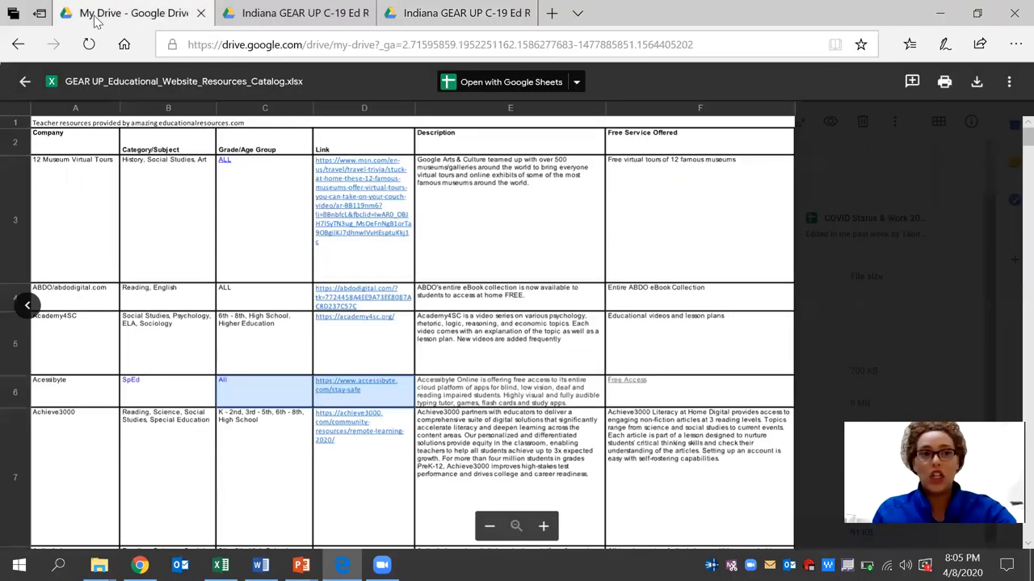
pyautogui.moveTo(170, 85)
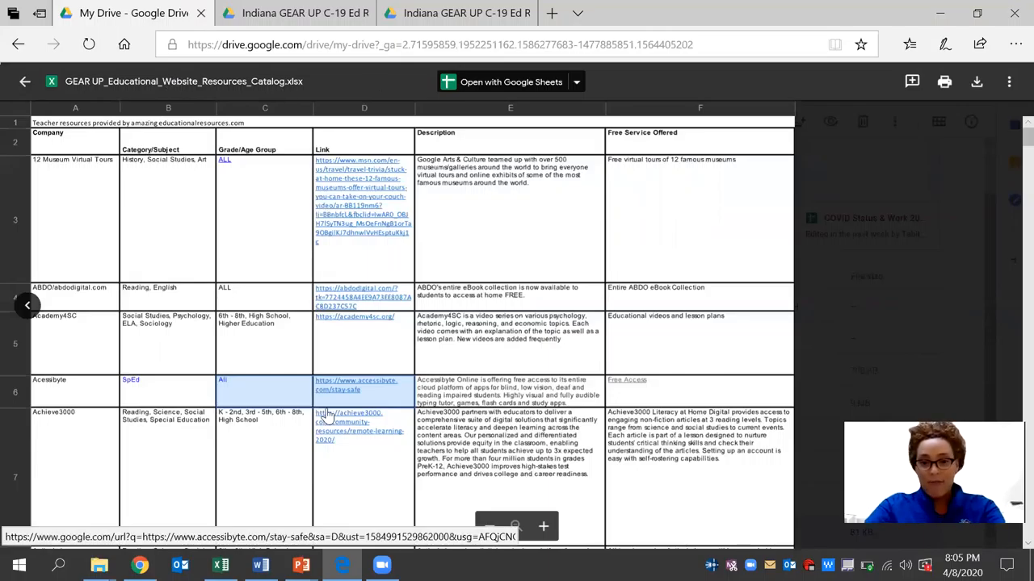
pyautogui.moveTo(670, 503)
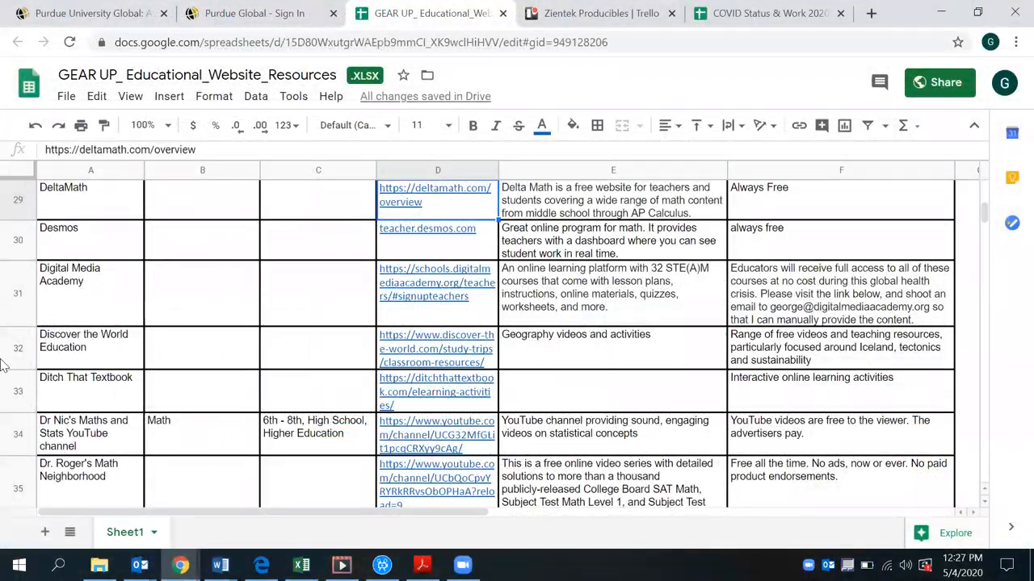
pyautogui.moveTo(529, 301)
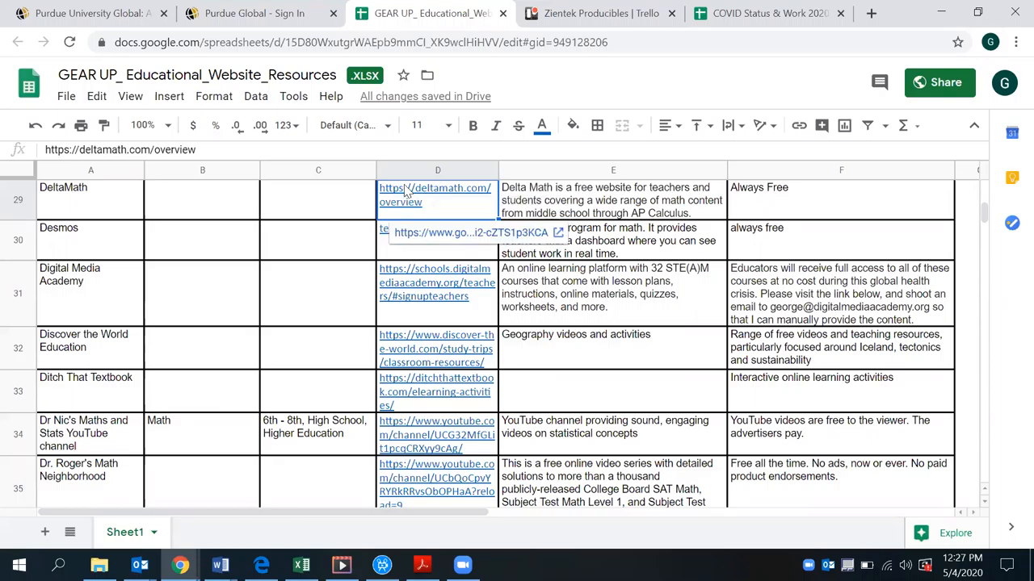
pyautogui.moveTo(413, 237)
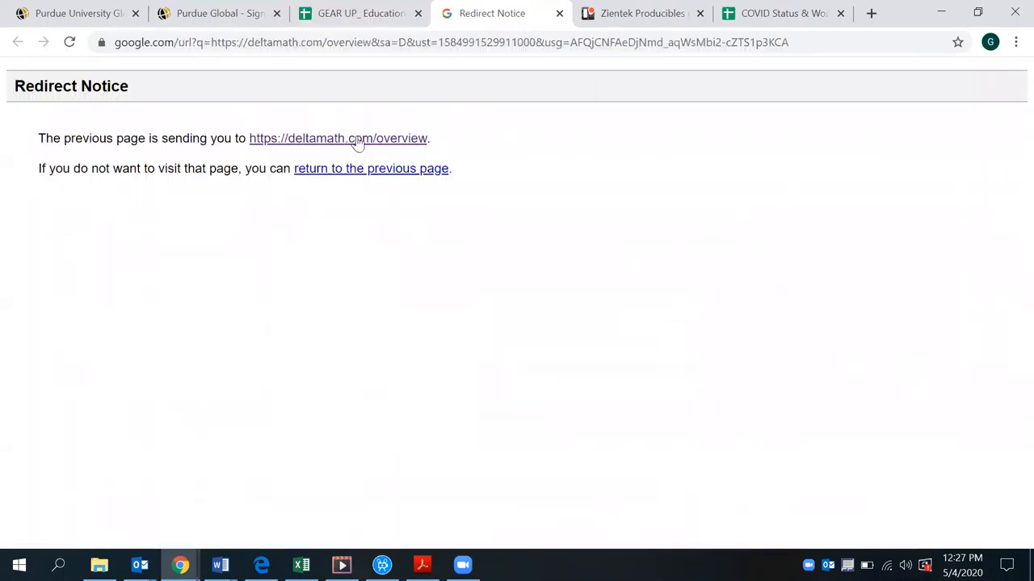
# - Continue through the redirect notice to the DeltaMath overview page
pyautogui.click(337, 138)
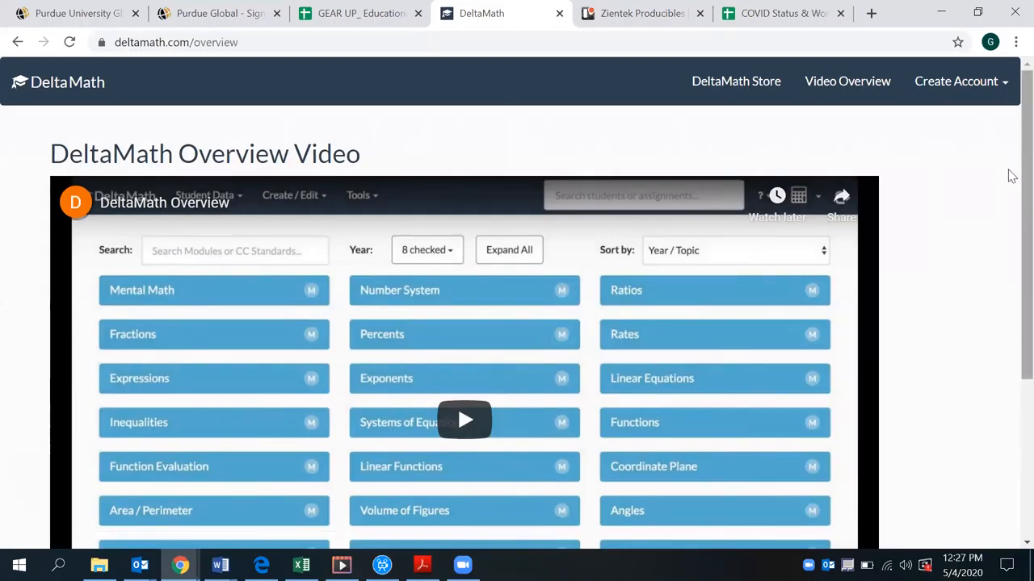
pyautogui.scroll(-3)
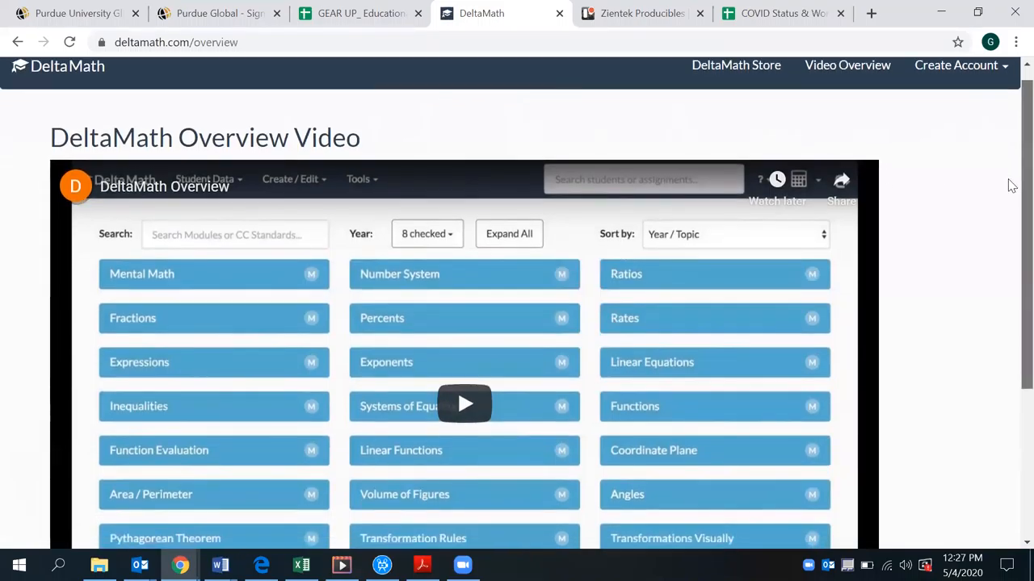
pyautogui.scroll(-3)
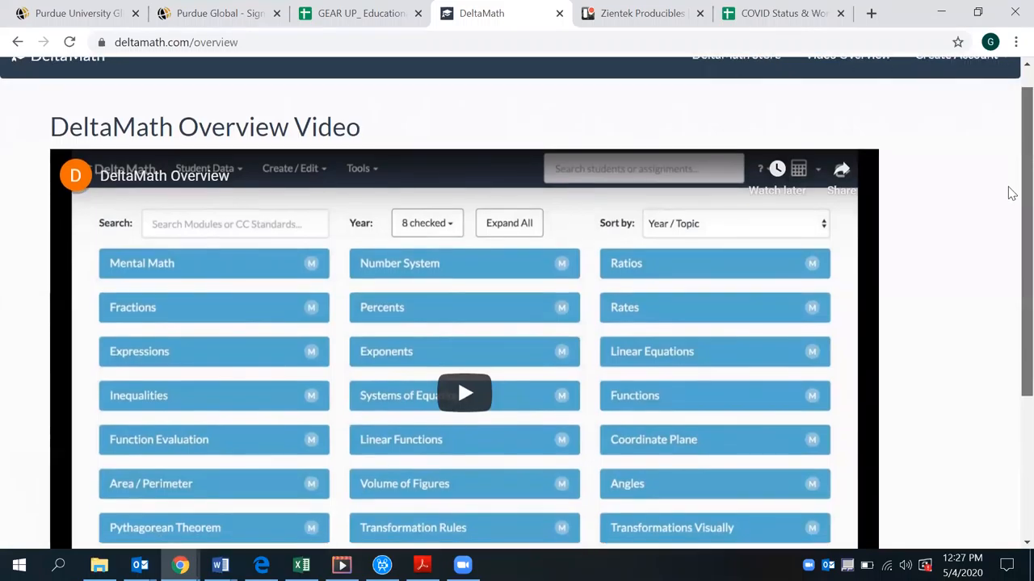
pyautogui.scroll(-3)
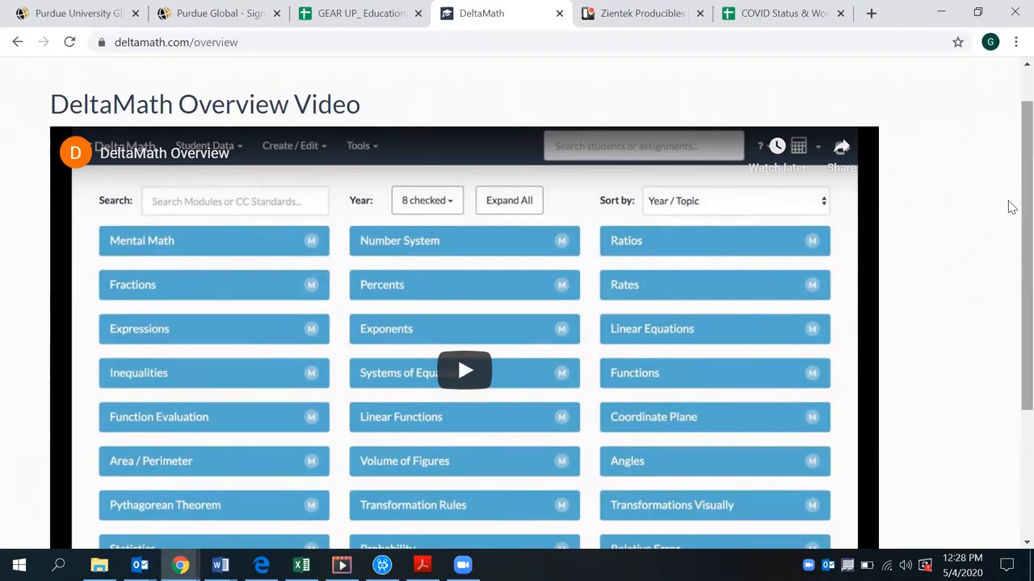
pyautogui.scroll(-3)
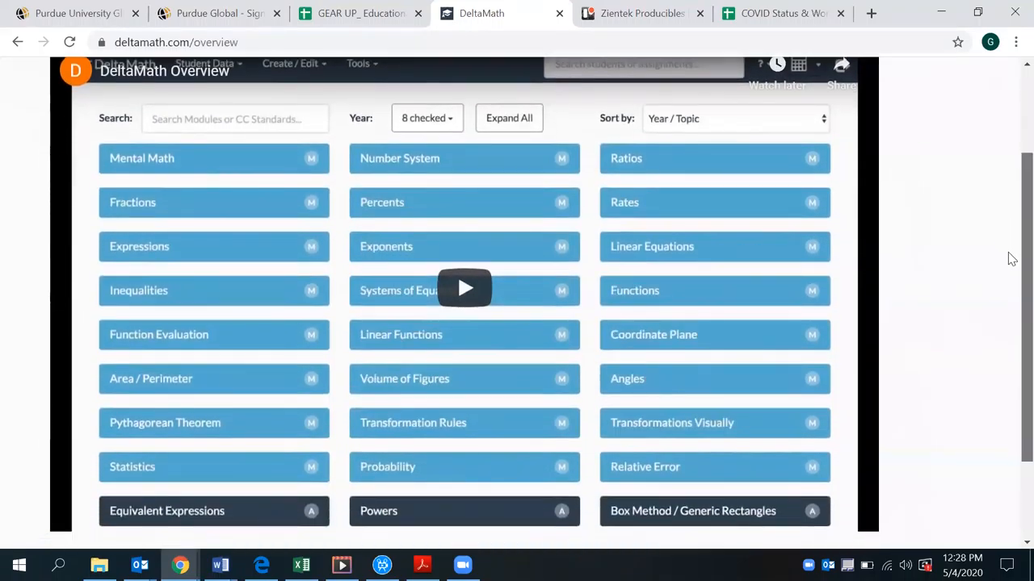
pyautogui.scroll(-3)
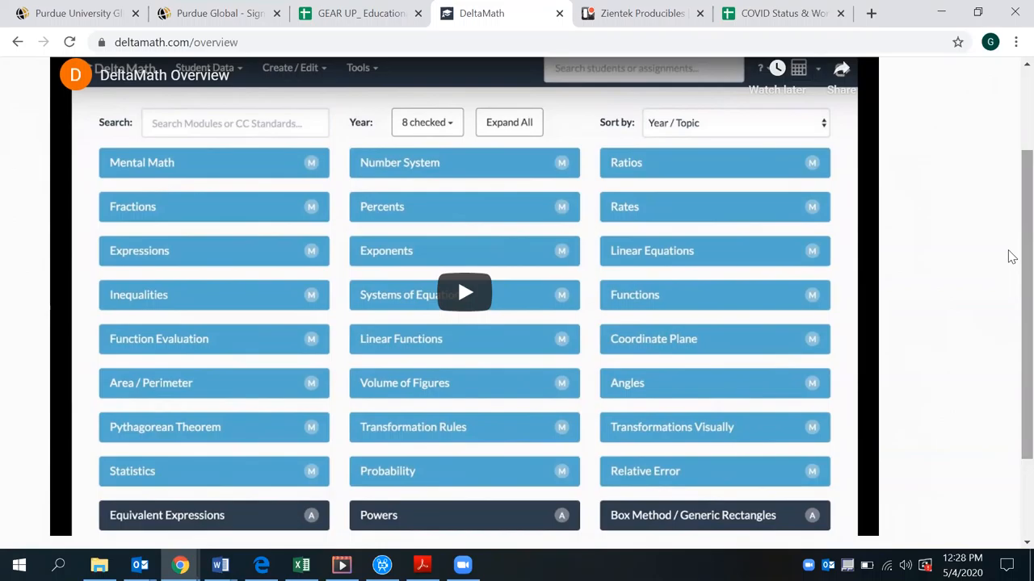
pyautogui.moveTo(492, 295)
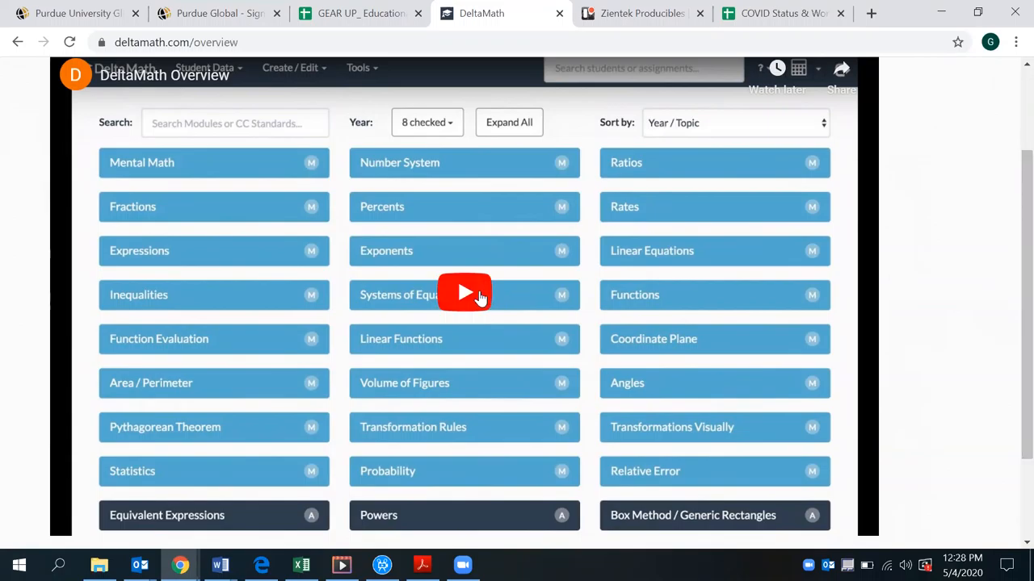
# - Play the DeltaMath Overview video through the module lists to a Three Step Linear Equations example
pyautogui.click(464, 292)
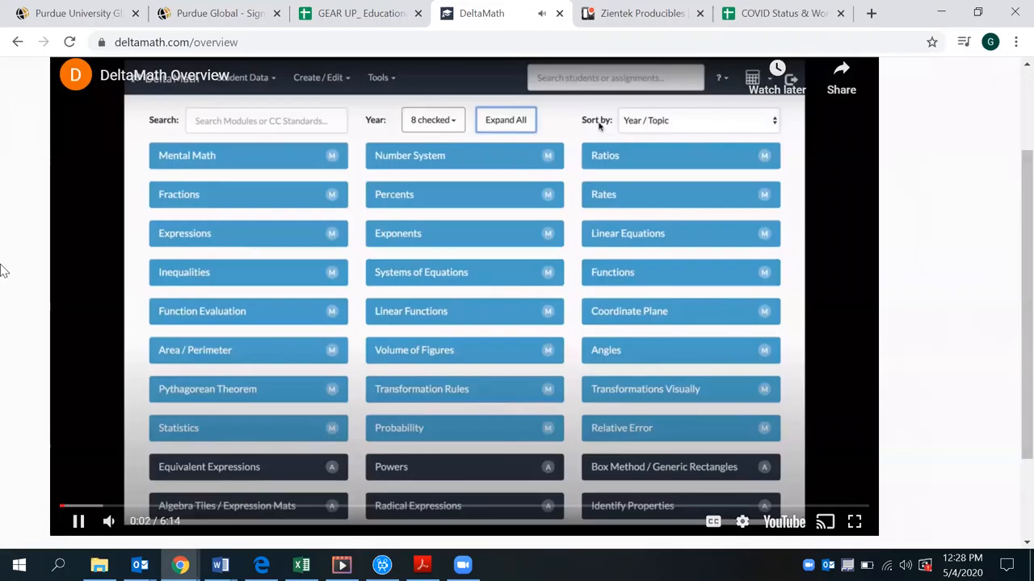
pyautogui.scroll(-3)
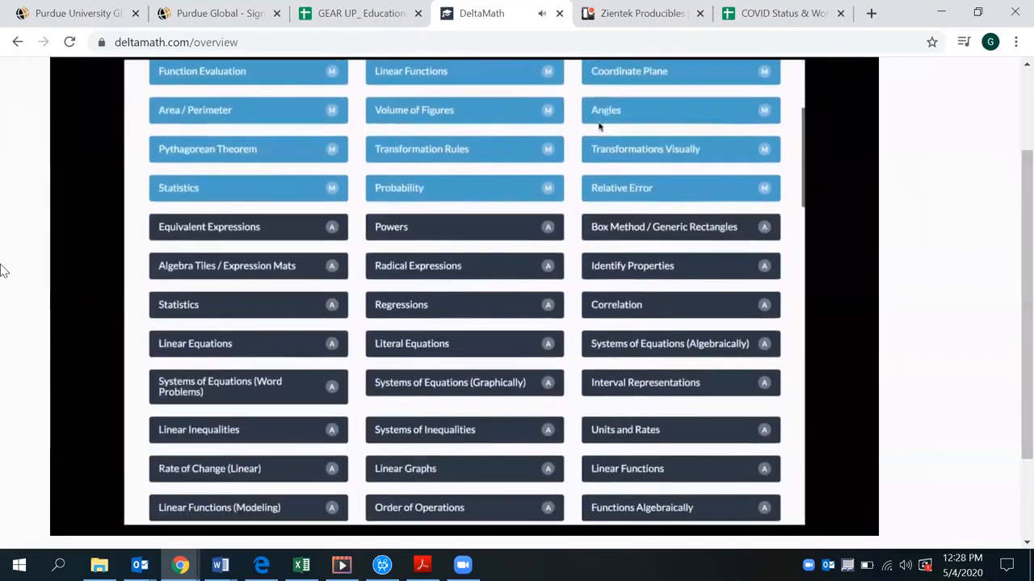
pyautogui.scroll(-3)
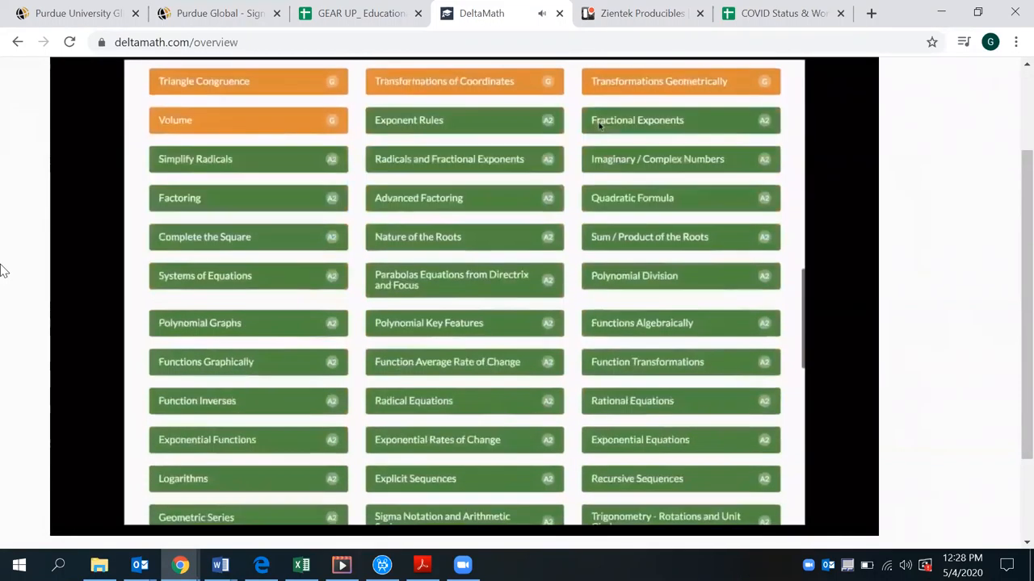
pyautogui.scroll(-3)
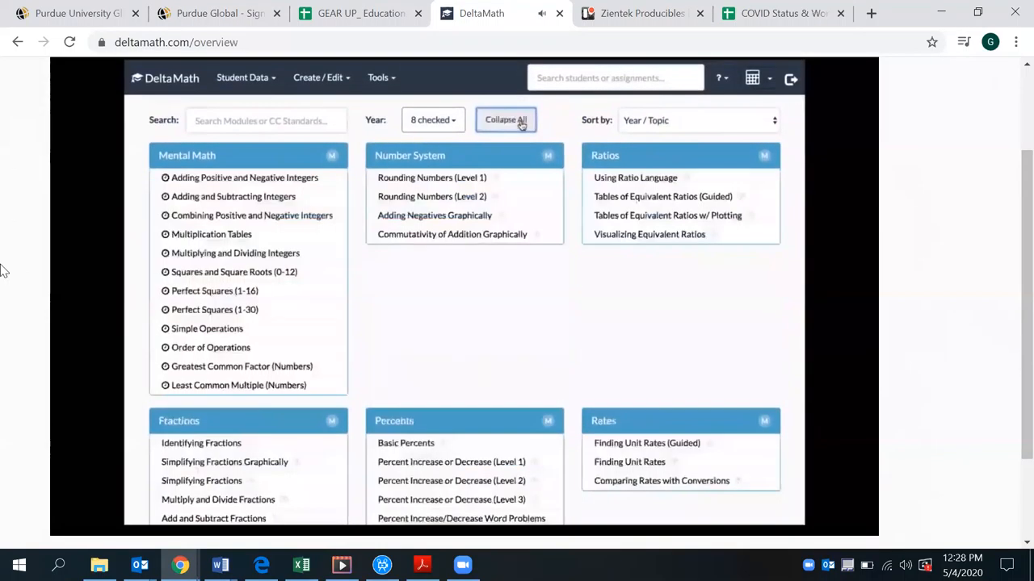
pyautogui.scroll(-3)
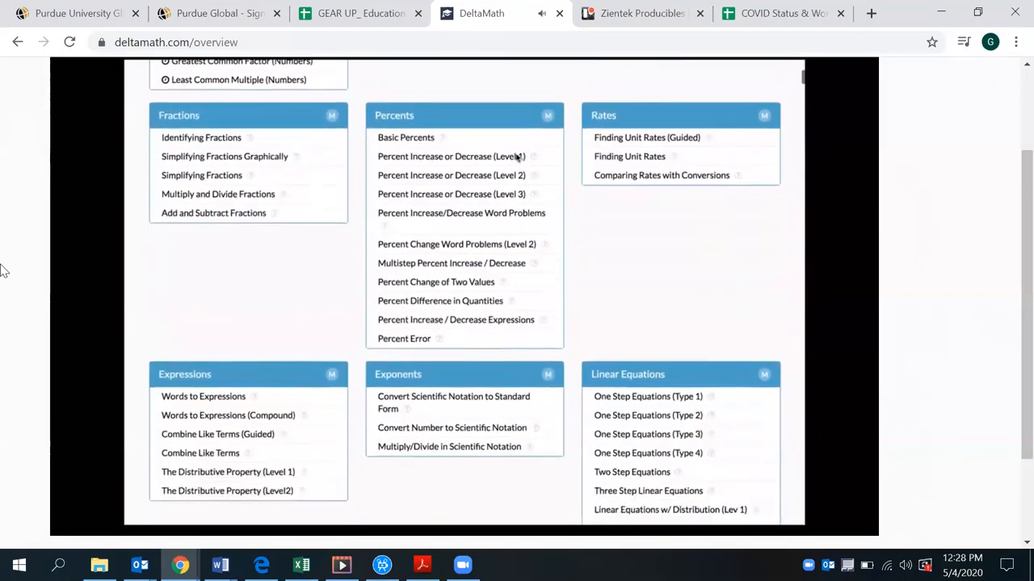
pyautogui.scroll(-3)
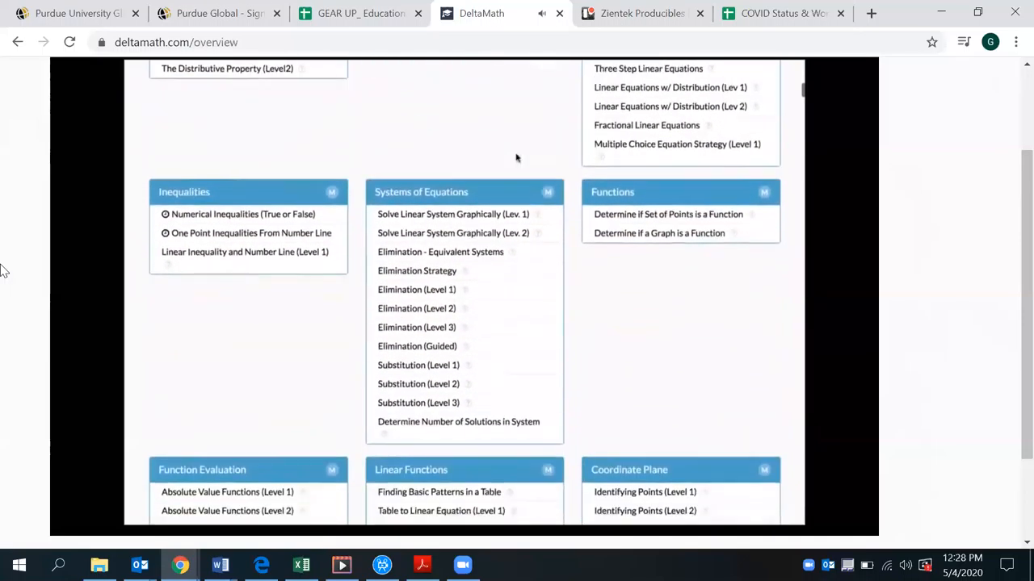
pyautogui.scroll(-3)
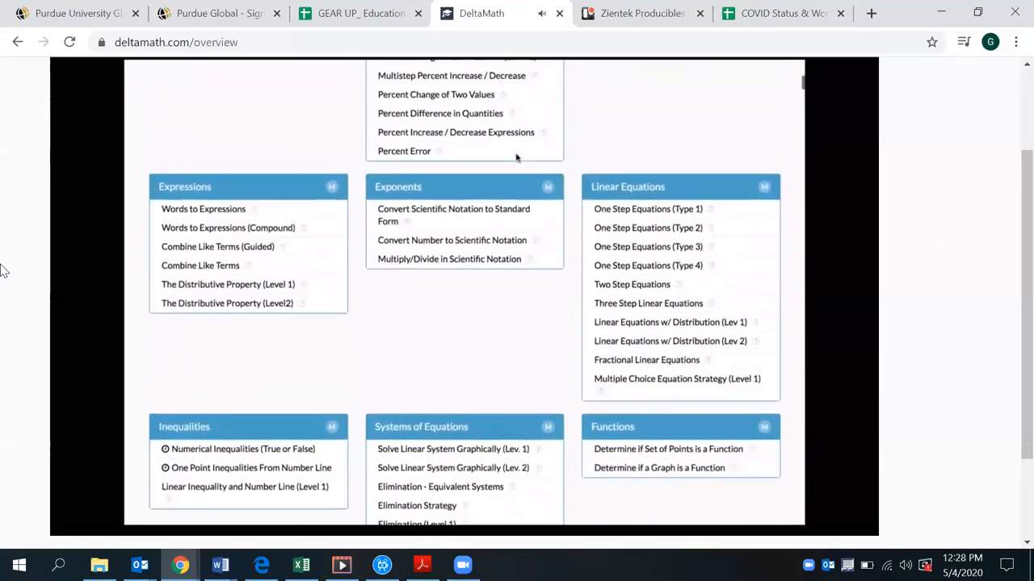
pyautogui.click(647, 303)
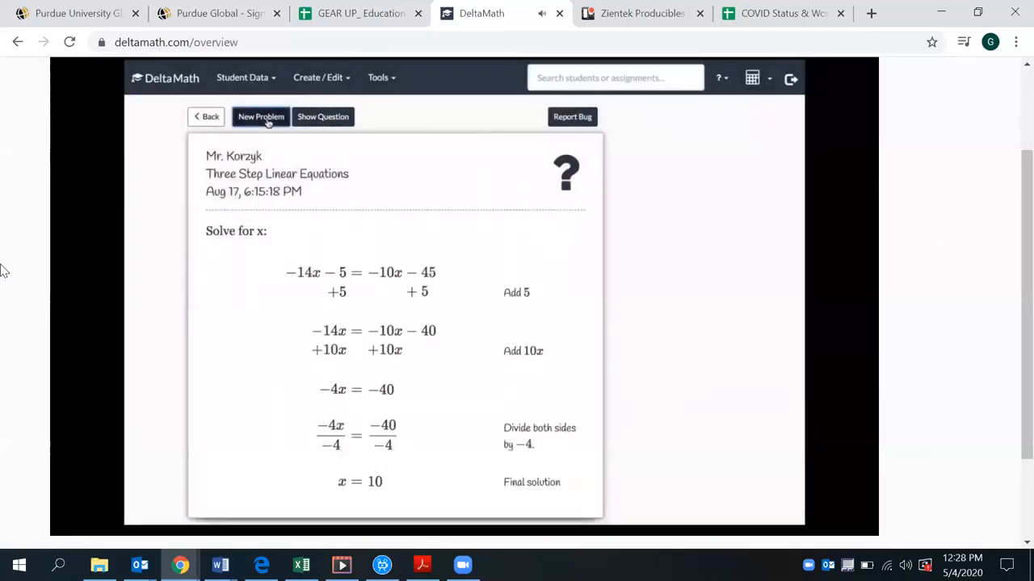
# - Generate new three-step linear equation problems, then go back to the skills list
pyautogui.click(260, 117)
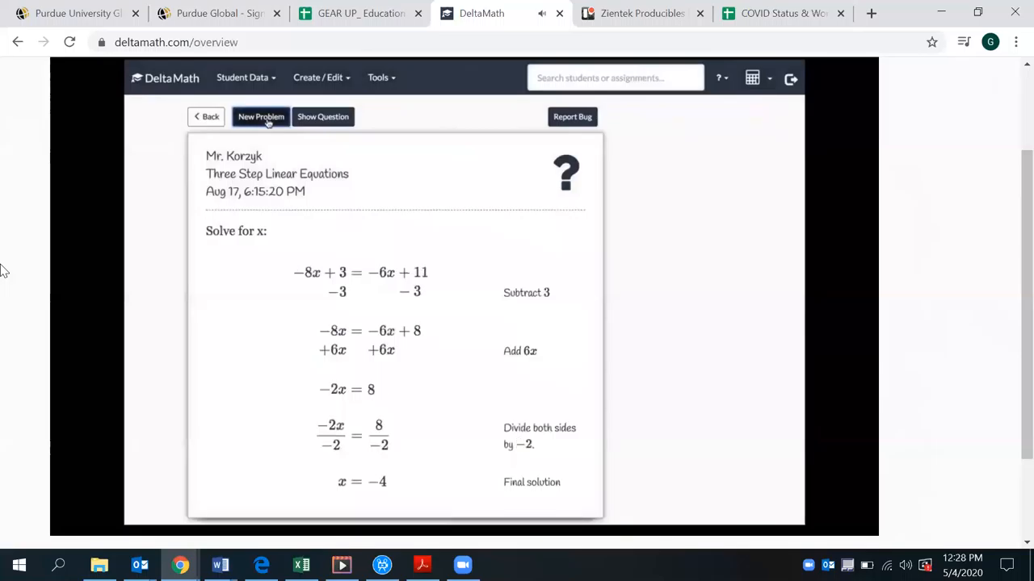
pyautogui.click(261, 116)
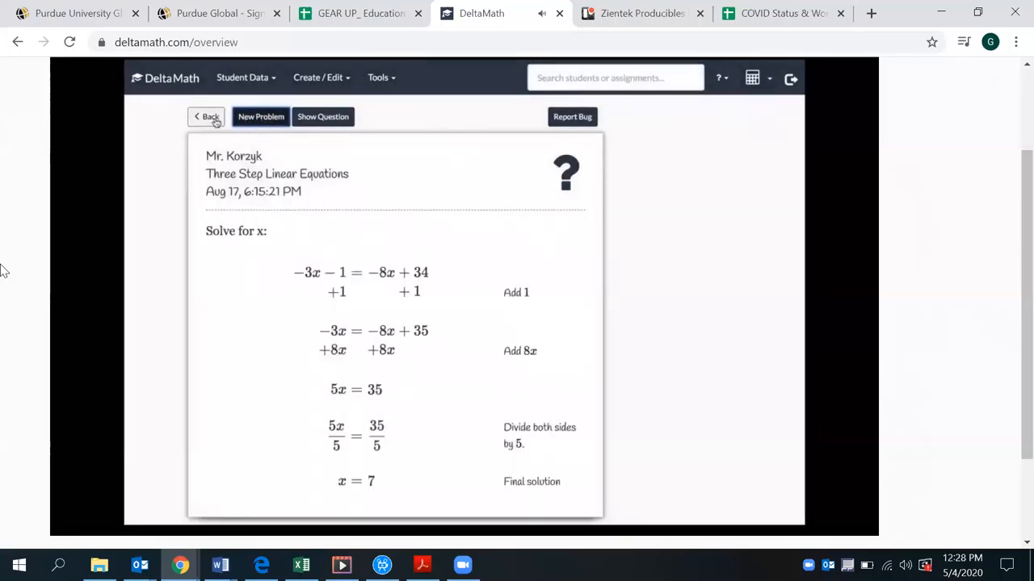
pyautogui.click(260, 117)
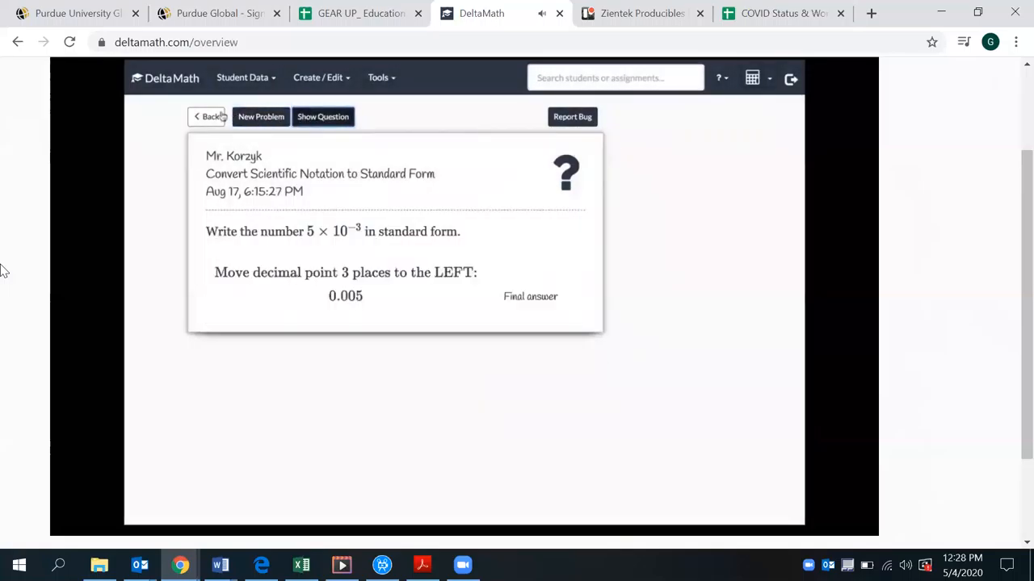
pyautogui.click(207, 117)
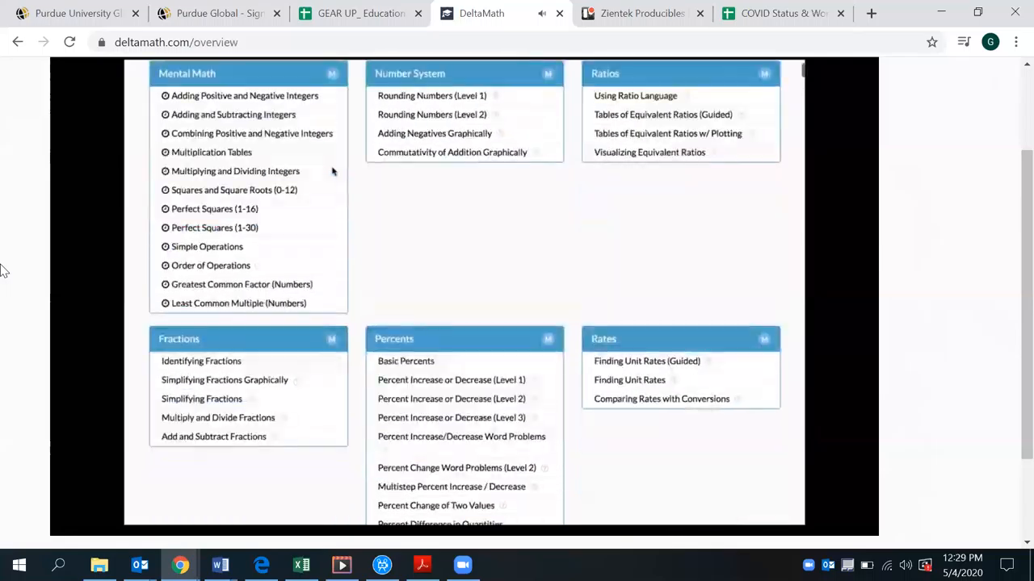
# - Search for skills, sort by Common Core Standards, and open Using Ratio Language
pyautogui.write('like term')
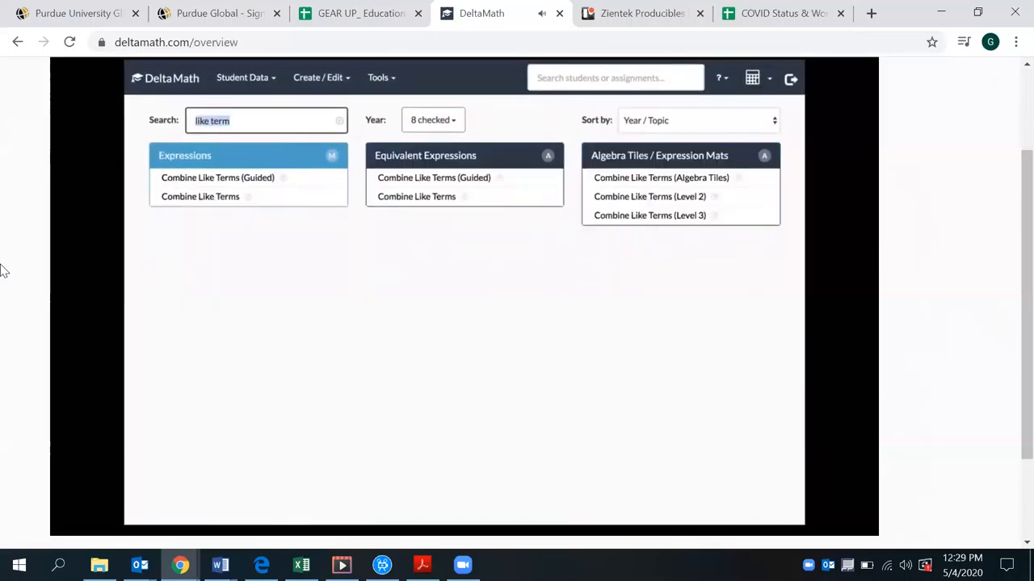
pyautogui.write('expone')
pyautogui.write('6.ee')
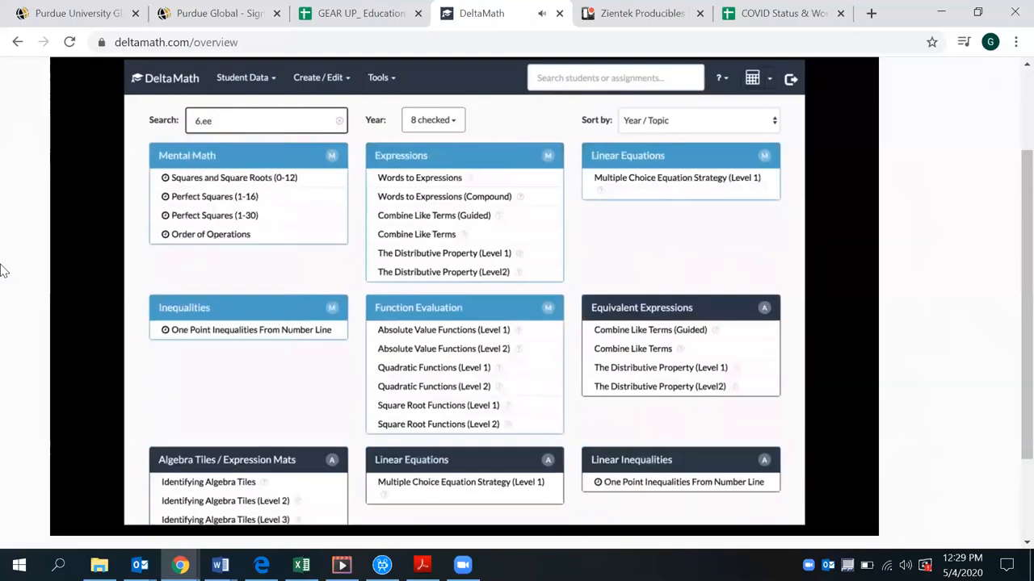
pyautogui.click(696, 120)
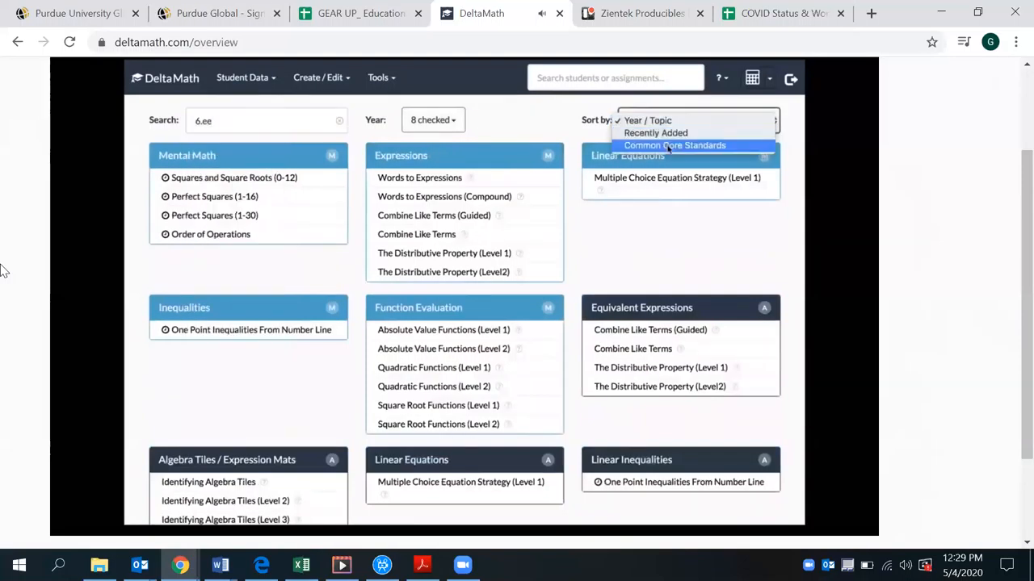
pyautogui.click(674, 146)
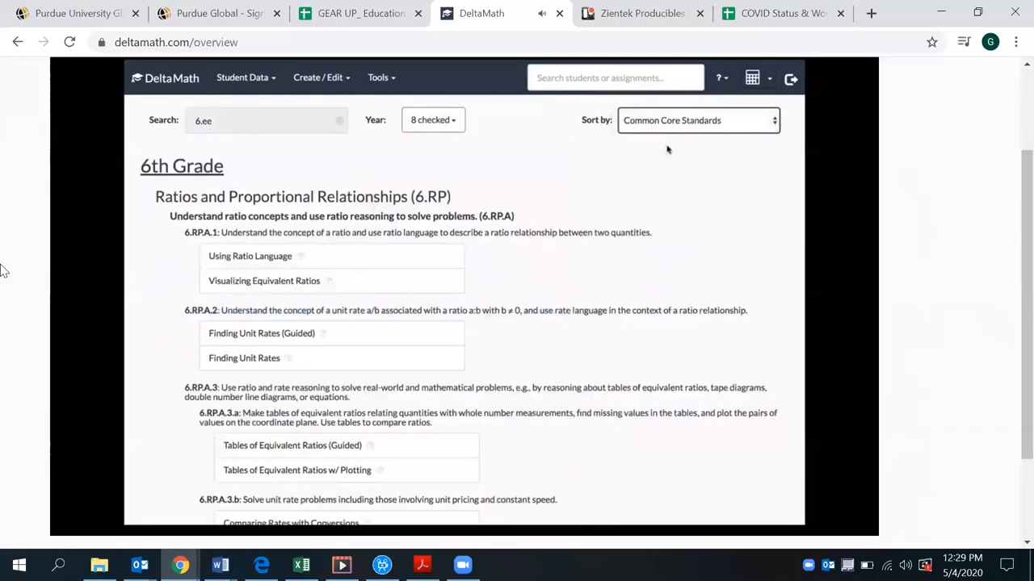
pyautogui.click(249, 256)
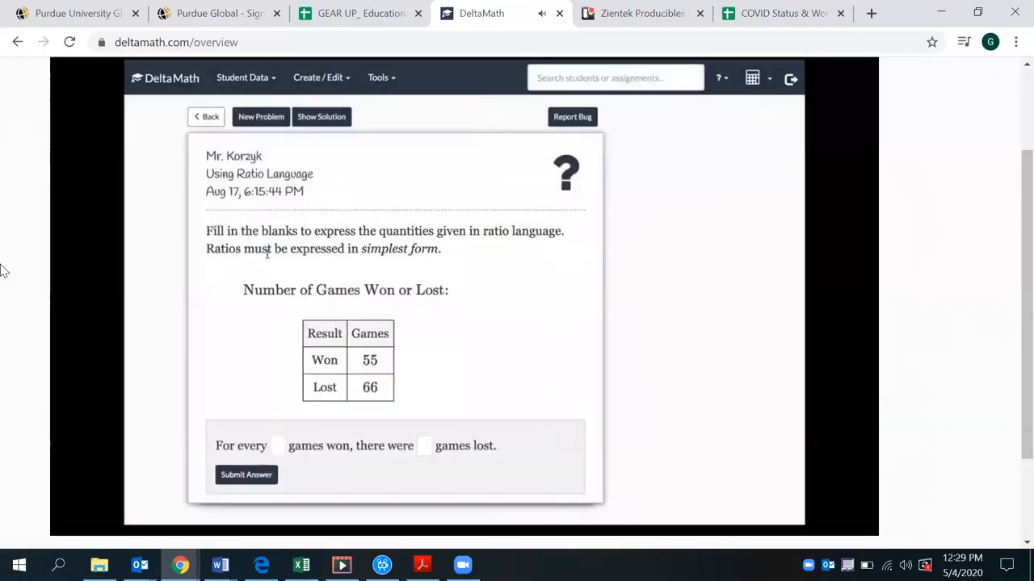
# - Re-sort by Year / Topic and open The Distributive Property (Level 1)
pyautogui.click(206, 116)
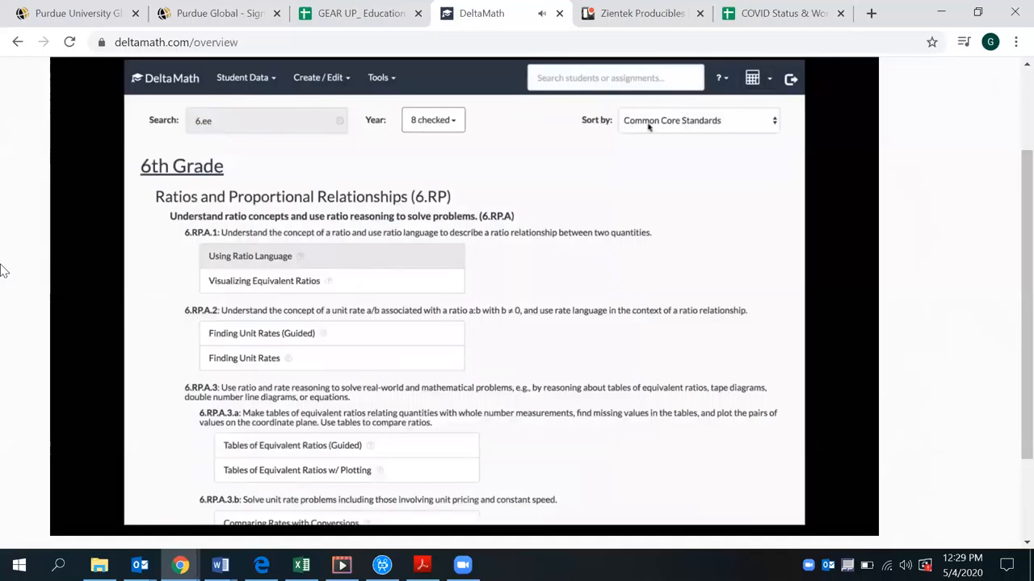
pyautogui.click(697, 120)
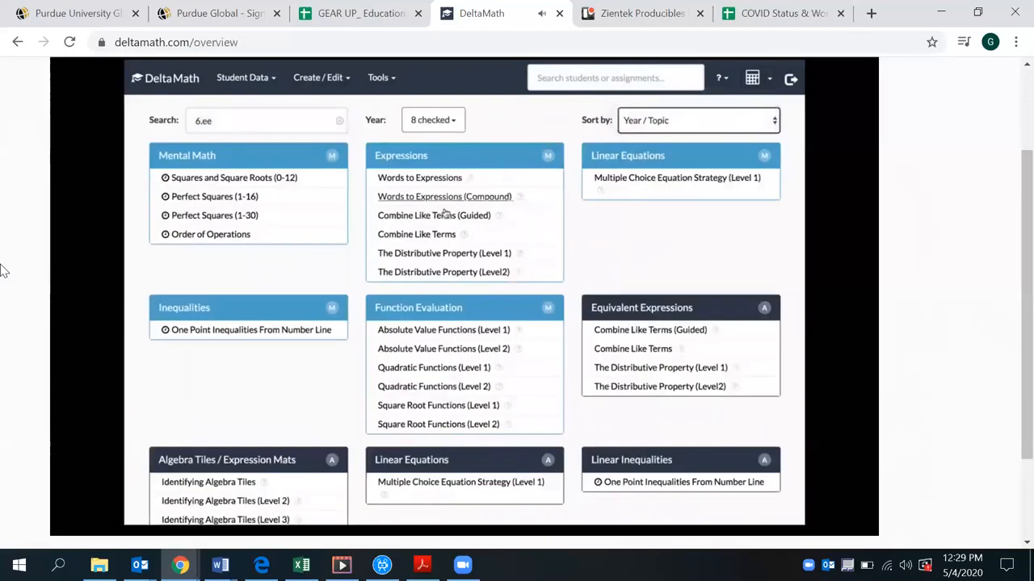
pyautogui.click(443, 253)
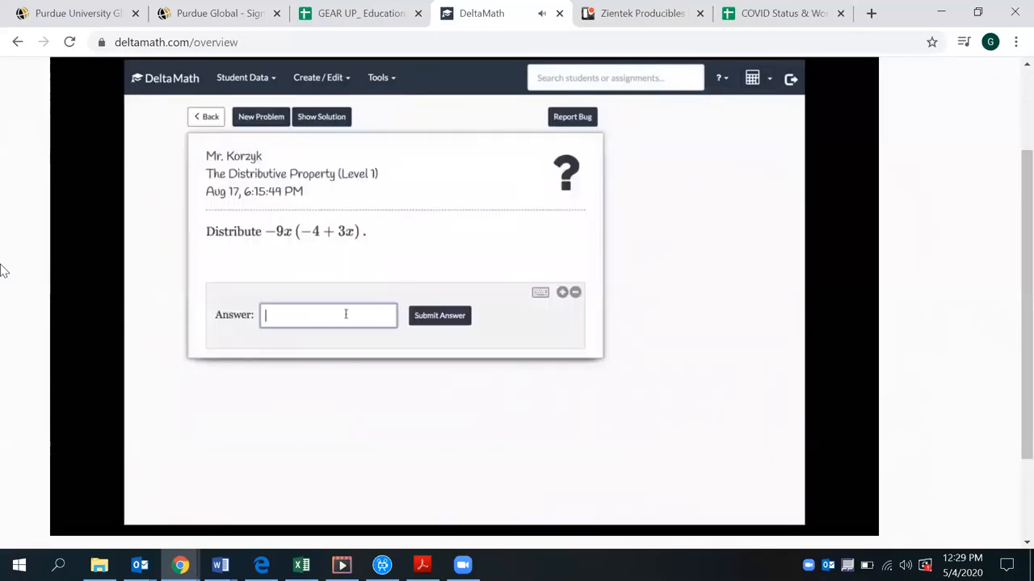
# - Submit 36x + 27x, review the correct answer 36x − 27x², and return to the grid
pyautogui.write('36x')
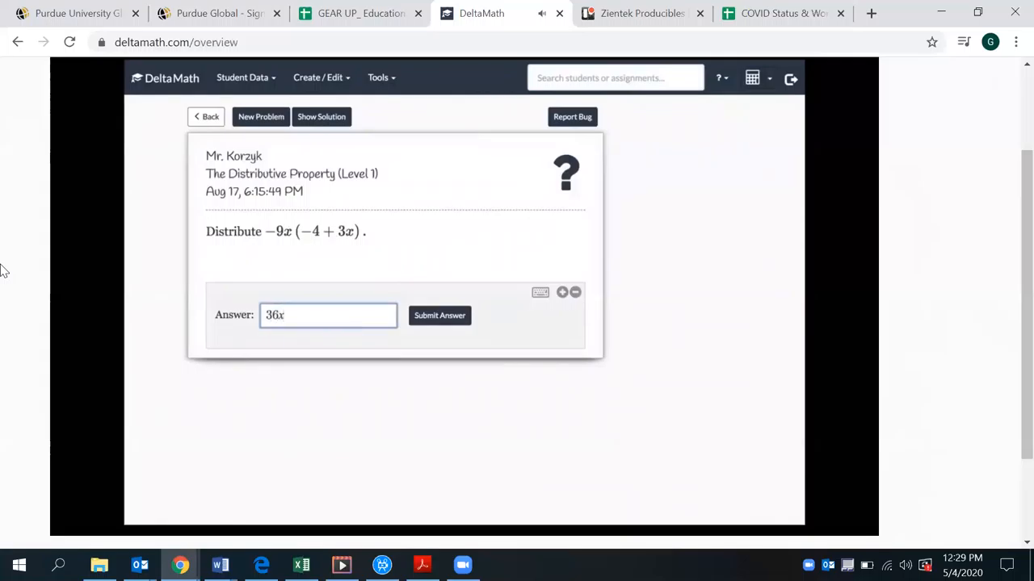
pyautogui.click(440, 315)
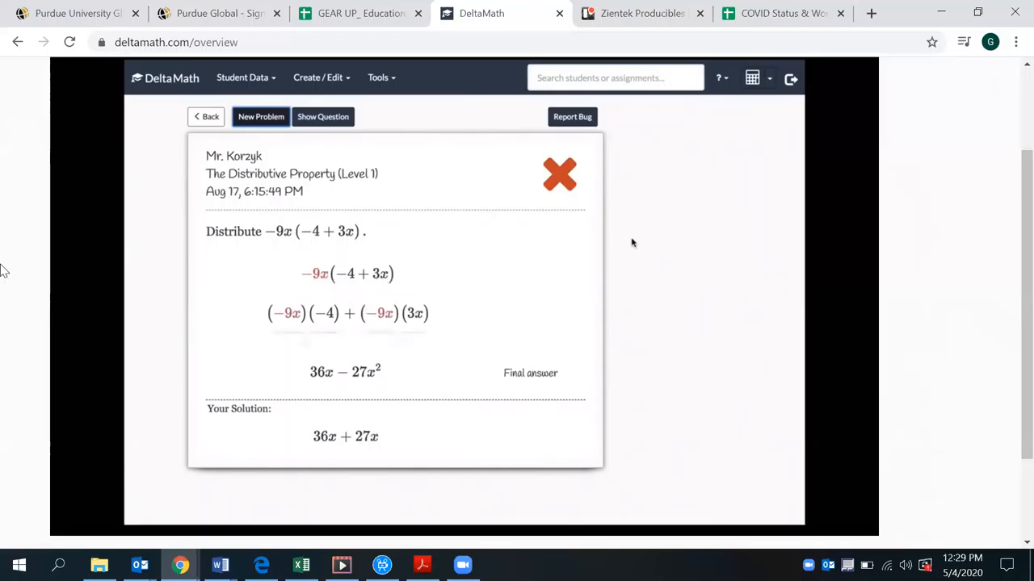
pyautogui.click(206, 116)
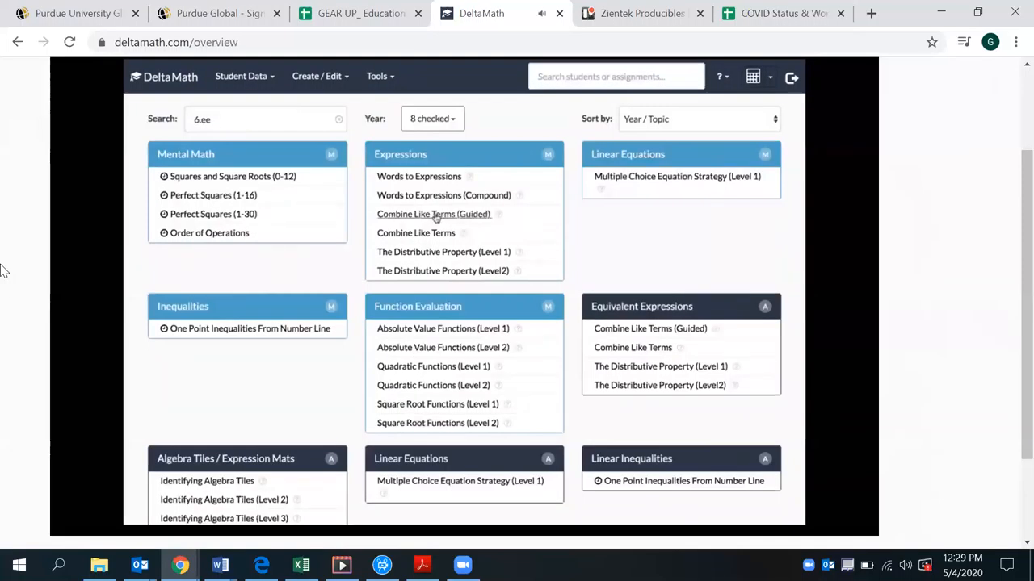
# - Open Combine Like Terms (Guided) and try combining unlike terms −6y² and −2x²
pyautogui.click(433, 214)
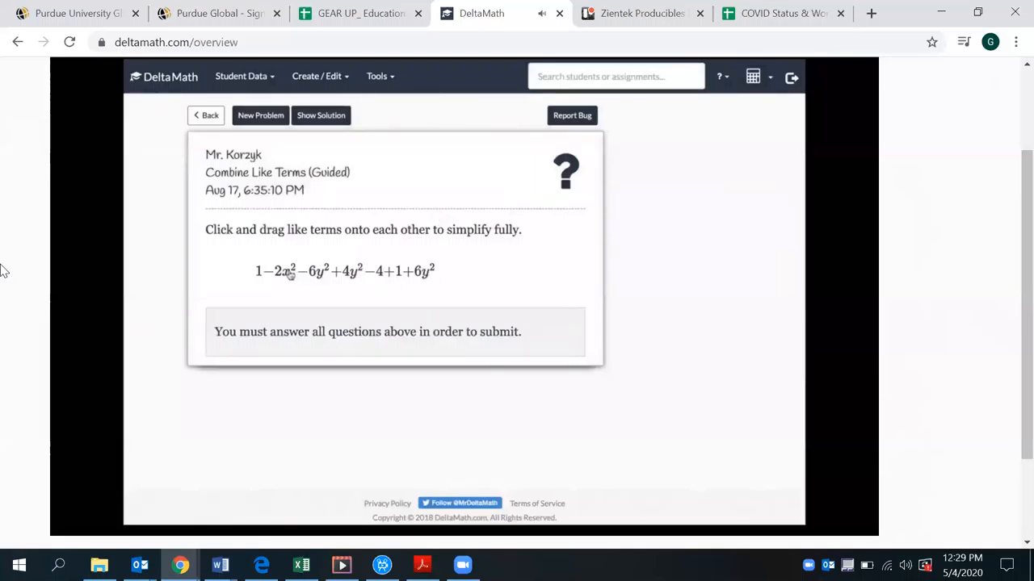
pyautogui.moveTo(284, 270); pyautogui.dragTo(315, 275)
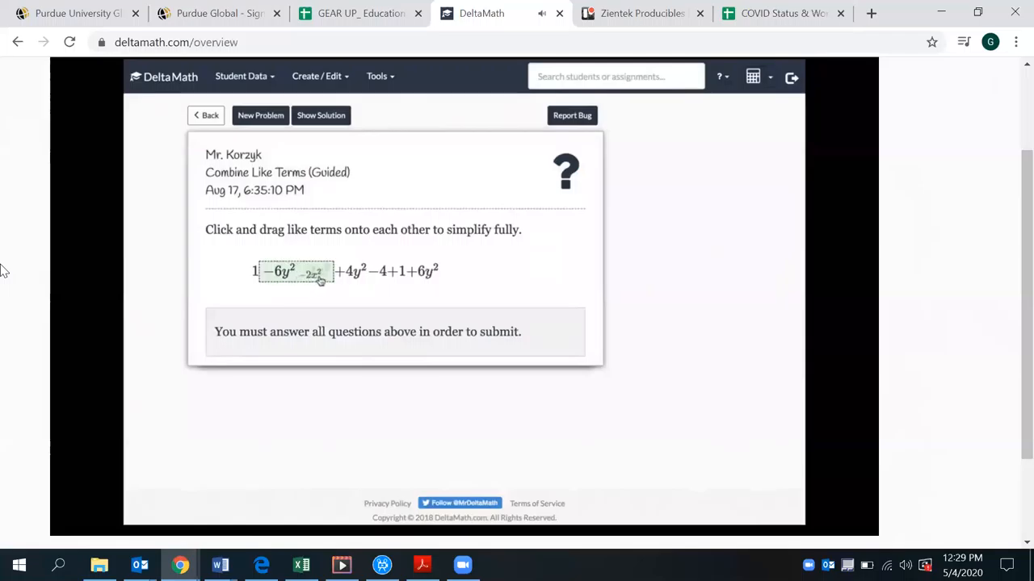
pyautogui.moveTo(281, 270); pyautogui.dragTo(314, 270)
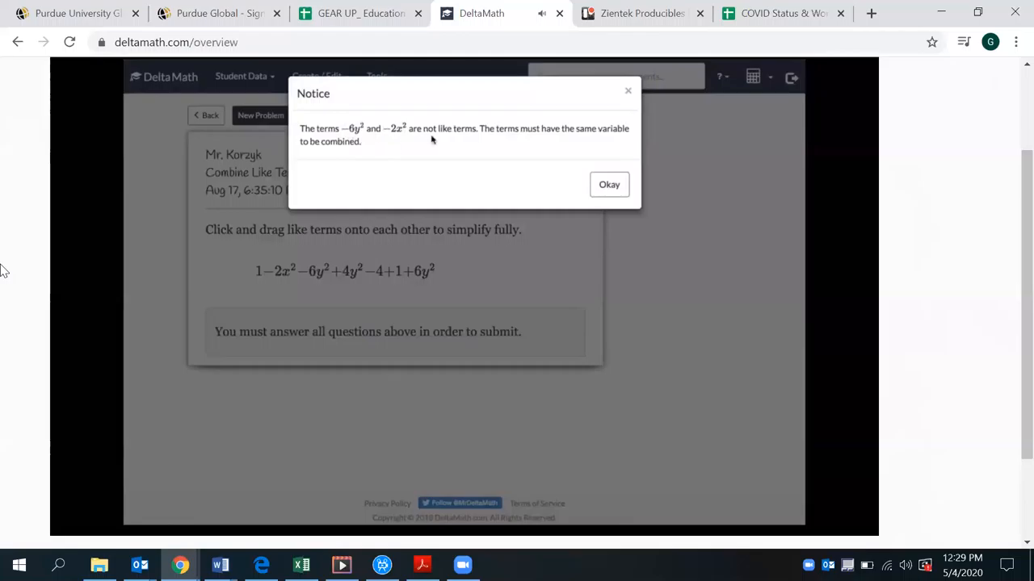
pyautogui.click(608, 184)
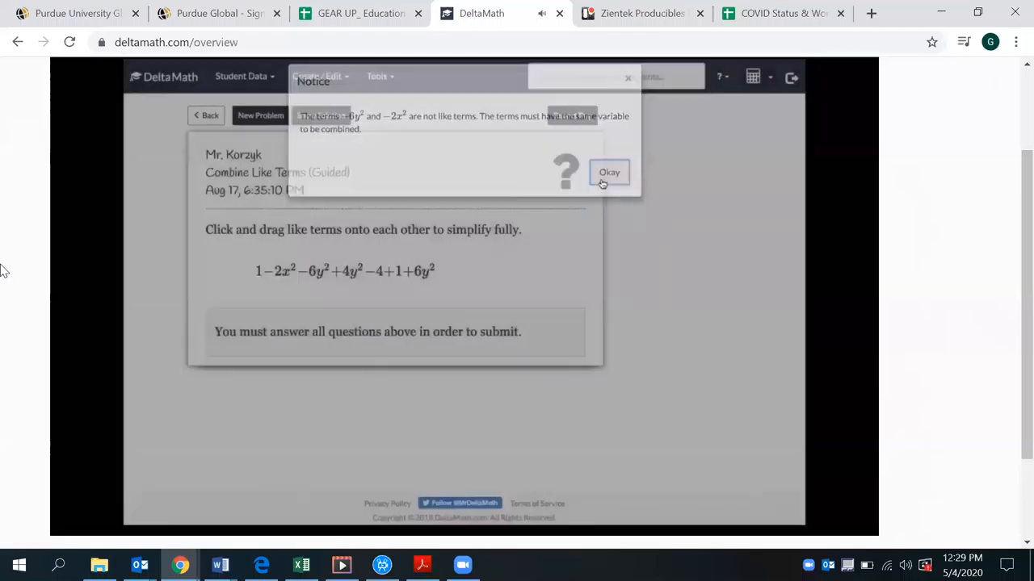
# - Combine the y² terms into 10y², group −4 with +1, and return to the list
pyautogui.click(609, 172)
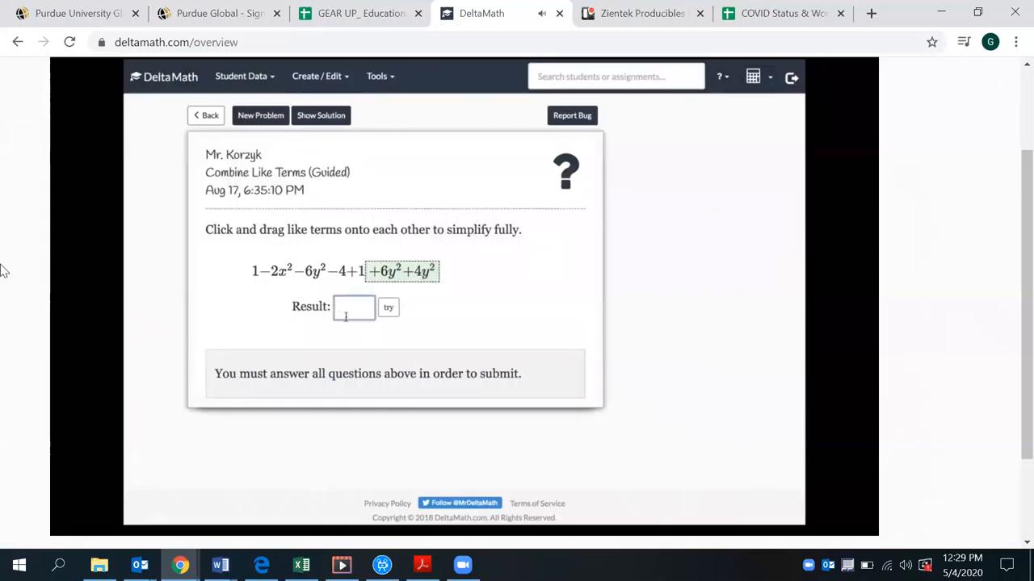
pyautogui.write('9y^2')
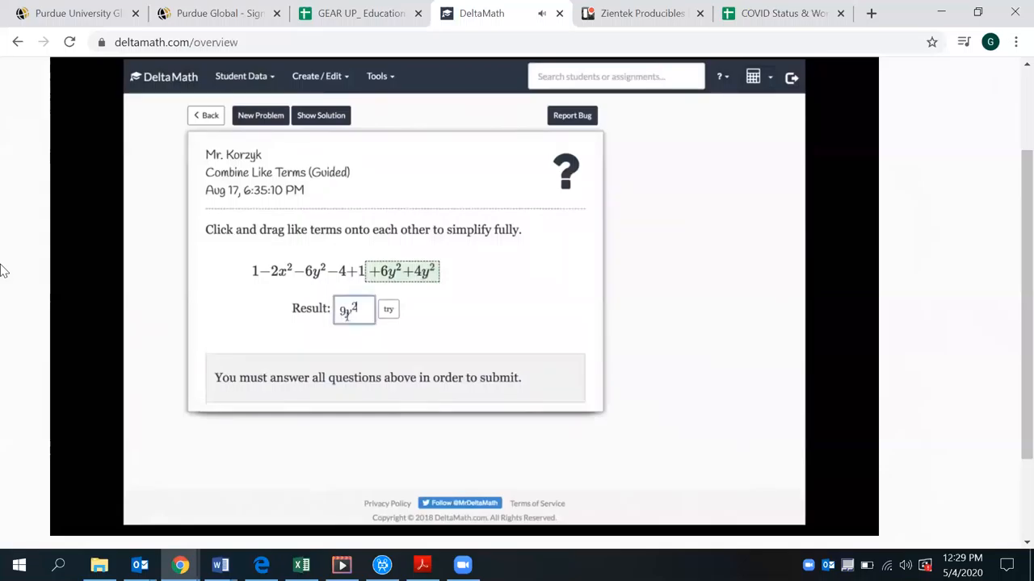
pyautogui.click(389, 308)
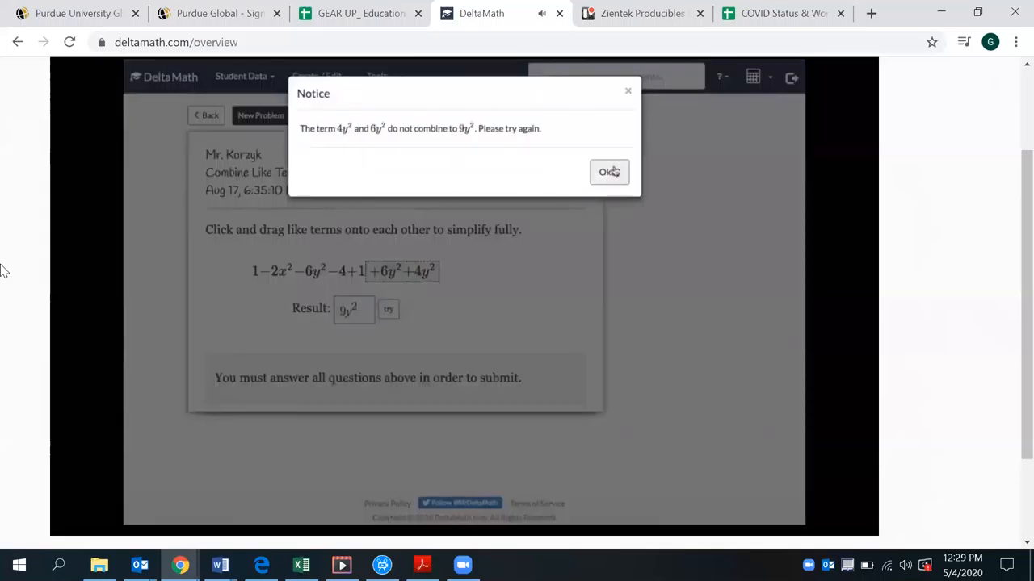
pyautogui.click(609, 172)
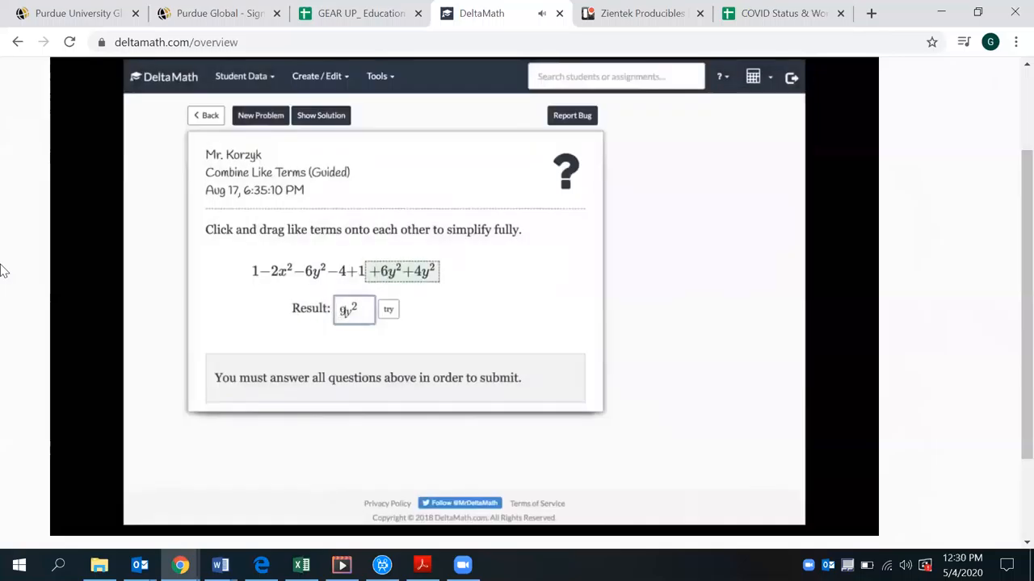
pyautogui.click(389, 310)
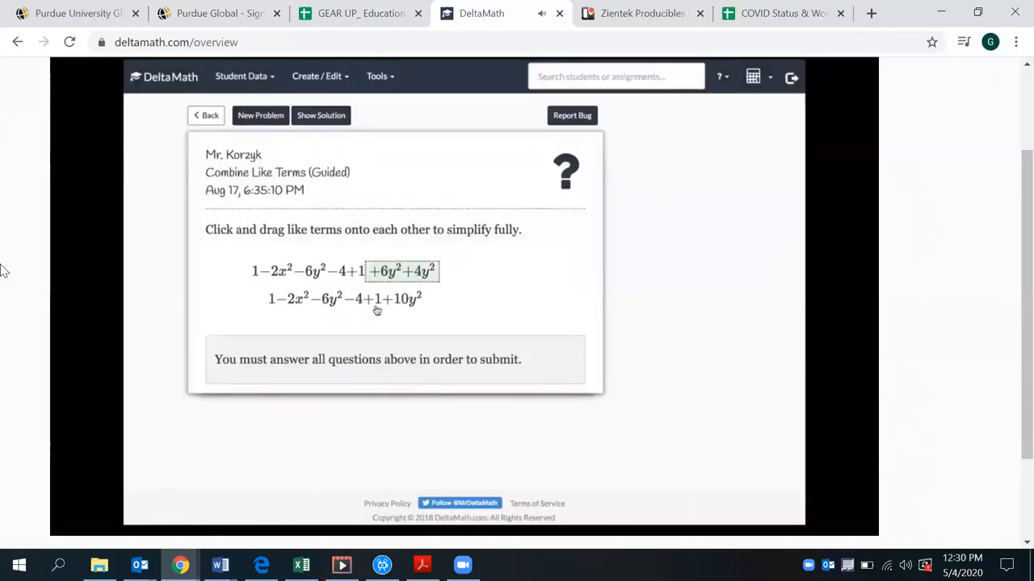
pyautogui.click(362, 299)
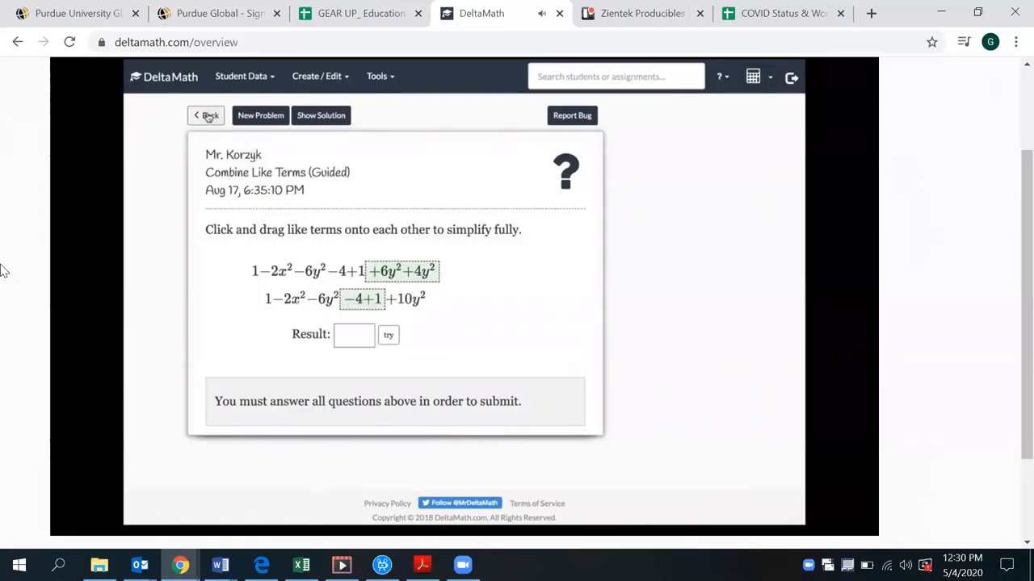
pyautogui.click(207, 114)
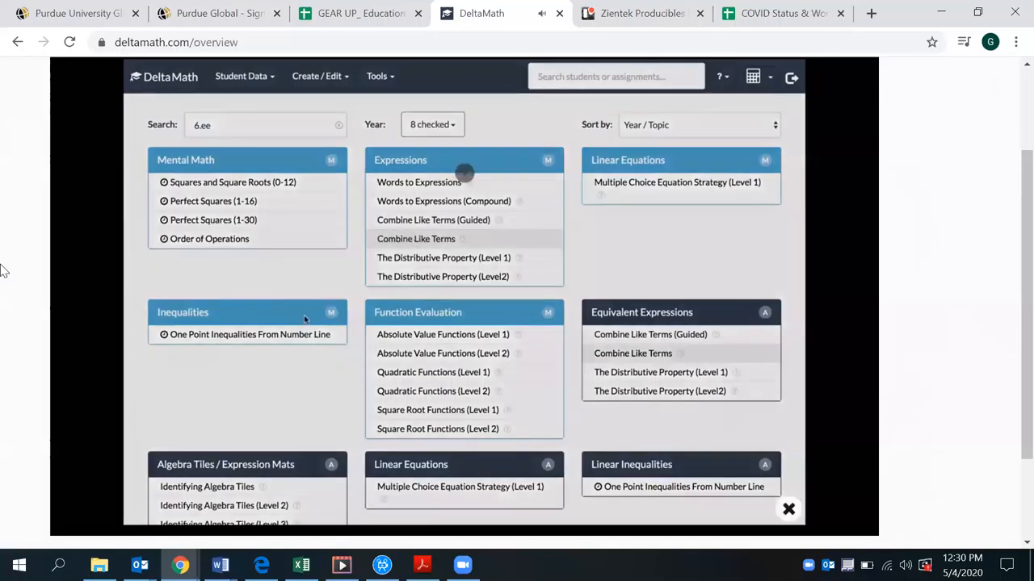
# - Open the unguided Combine Like Terms problem and enter 3x in the answer
pyautogui.click(416, 239)
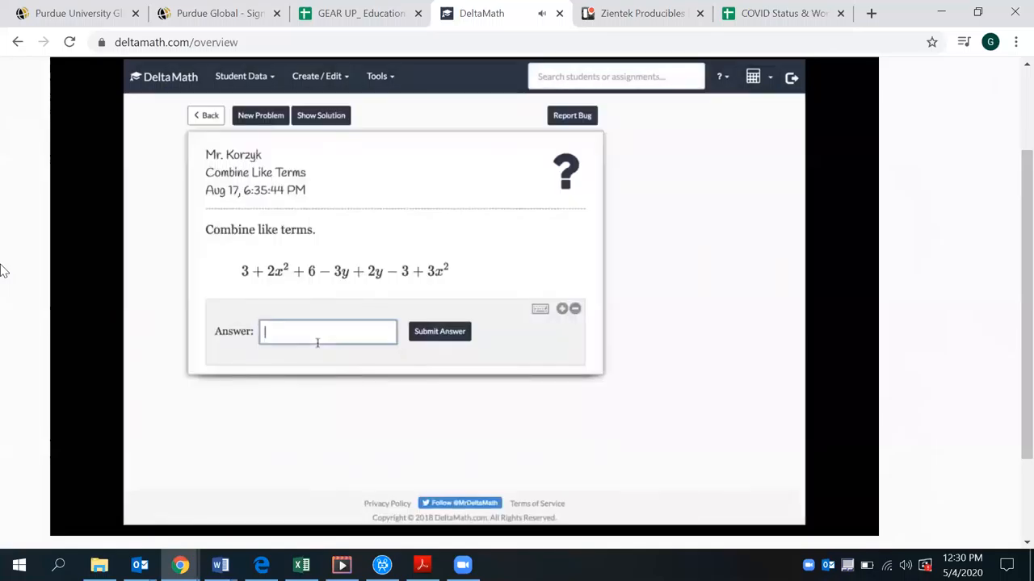
pyautogui.write('3x')
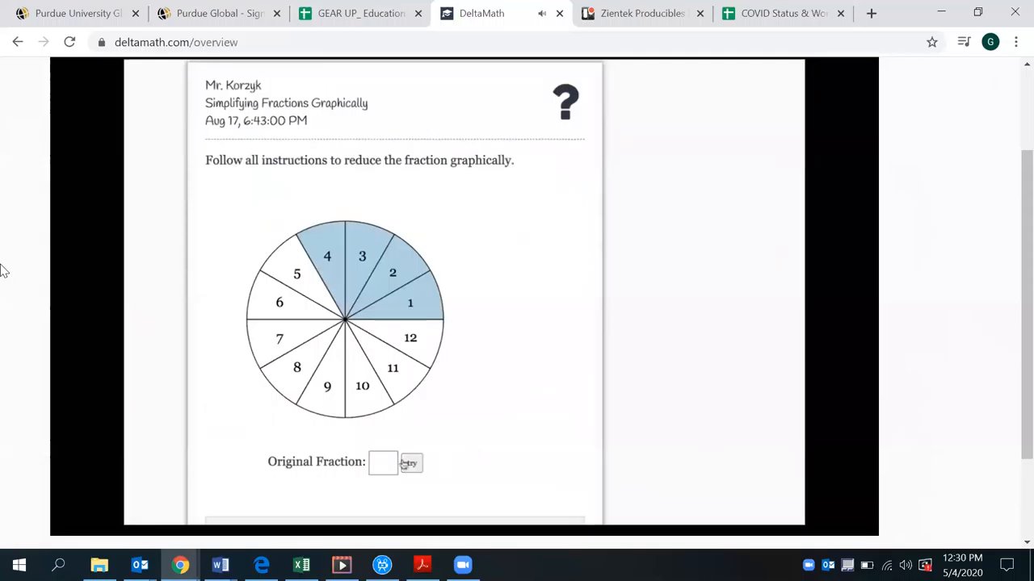
# - Enter original fraction 4/12 and common factor 4, then scroll to the next problem
pyautogui.write('4')
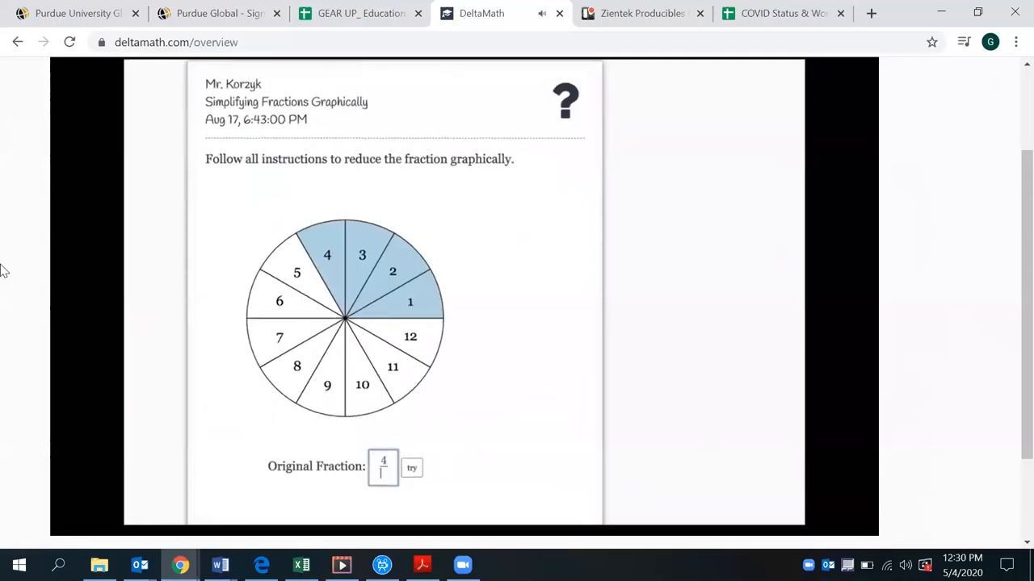
pyautogui.click(411, 468)
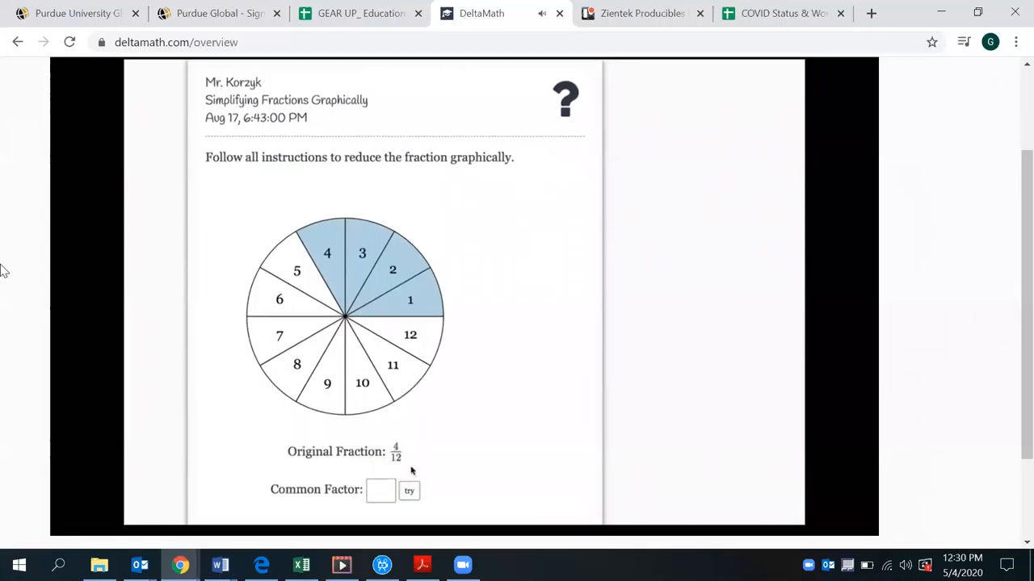
pyautogui.write('4')
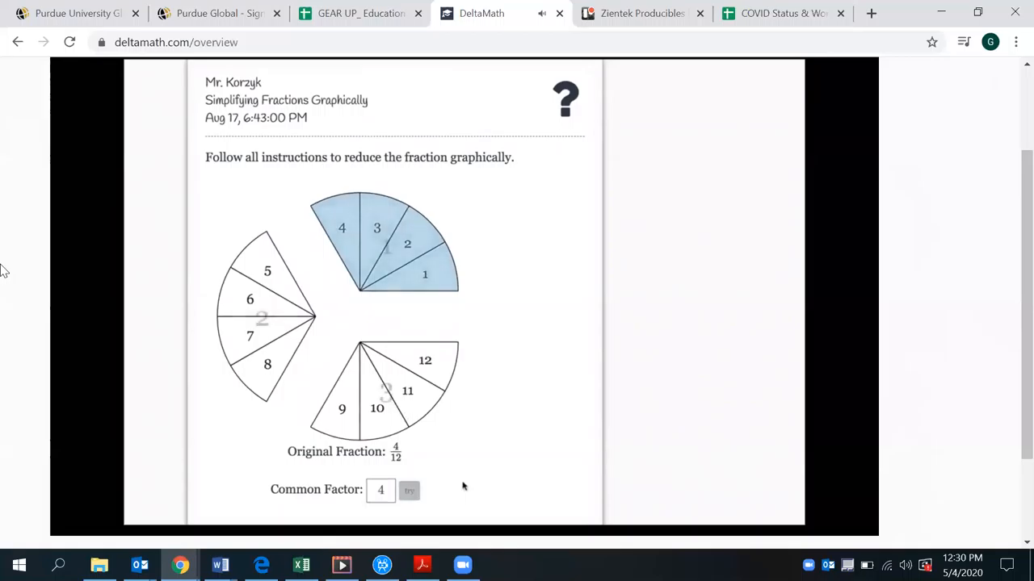
pyautogui.click(408, 490)
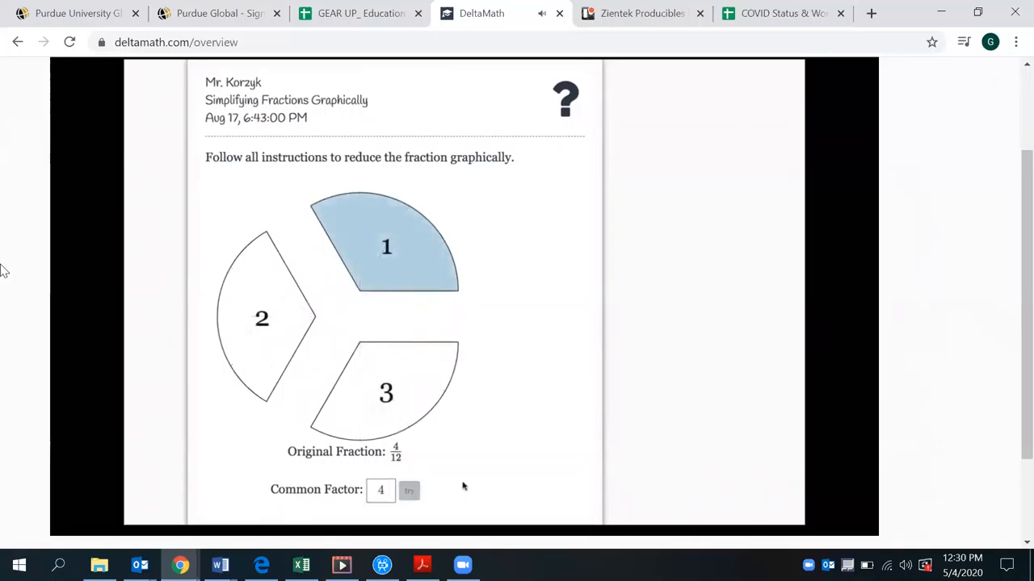
pyautogui.scroll(-3)
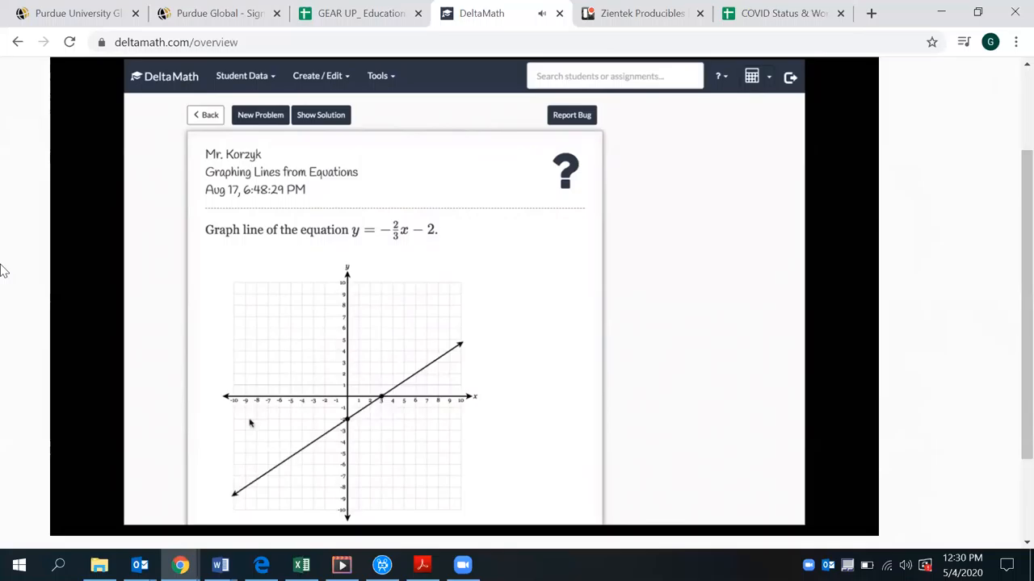
# - Submit the y = −2/3x − 2 graph, review the wrong-slope-sign feedback, then load Trig Graph Discovery
pyautogui.scroll(-3)
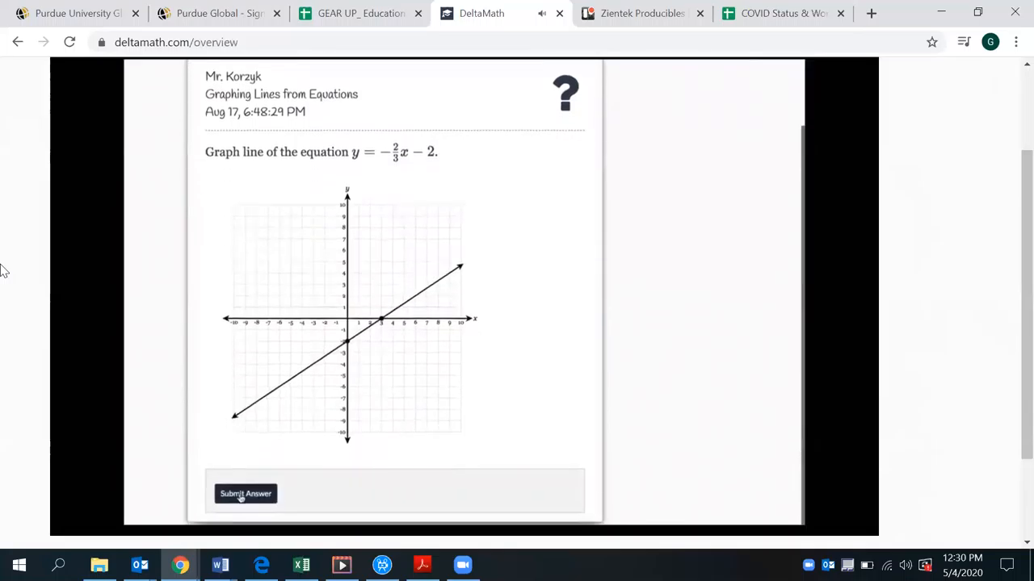
pyautogui.click(246, 493)
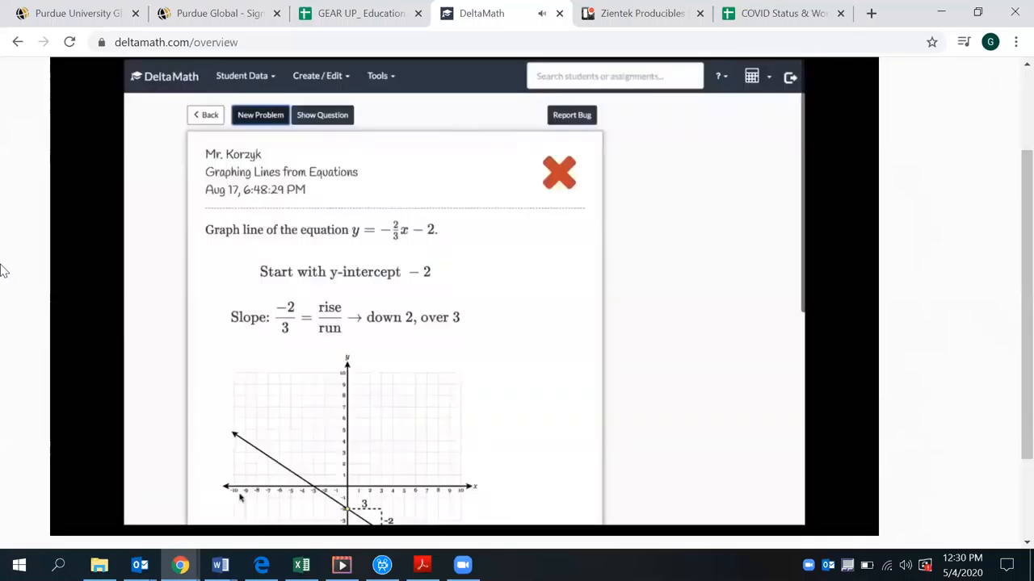
pyautogui.scroll(-3)
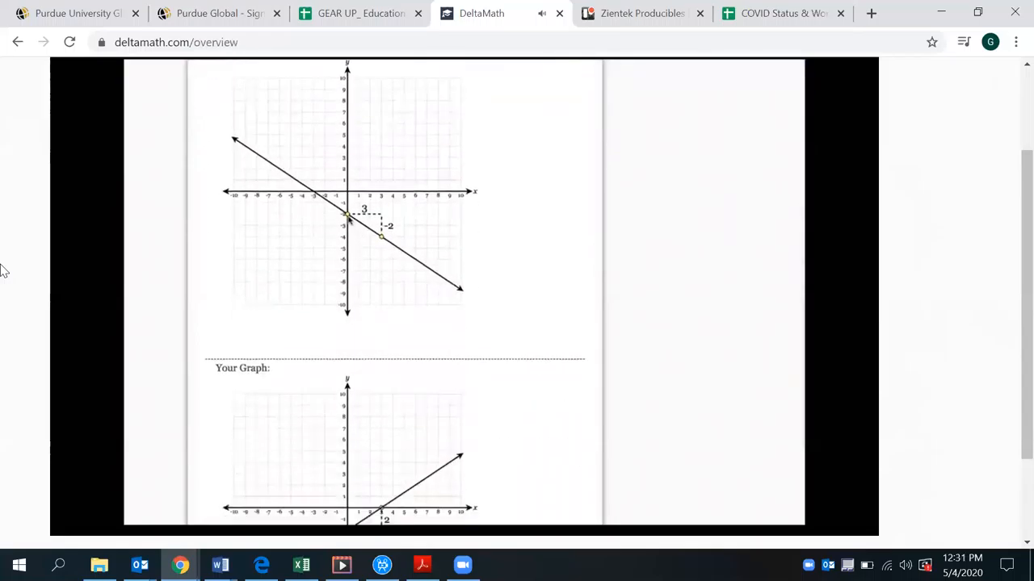
pyautogui.scroll(-3)
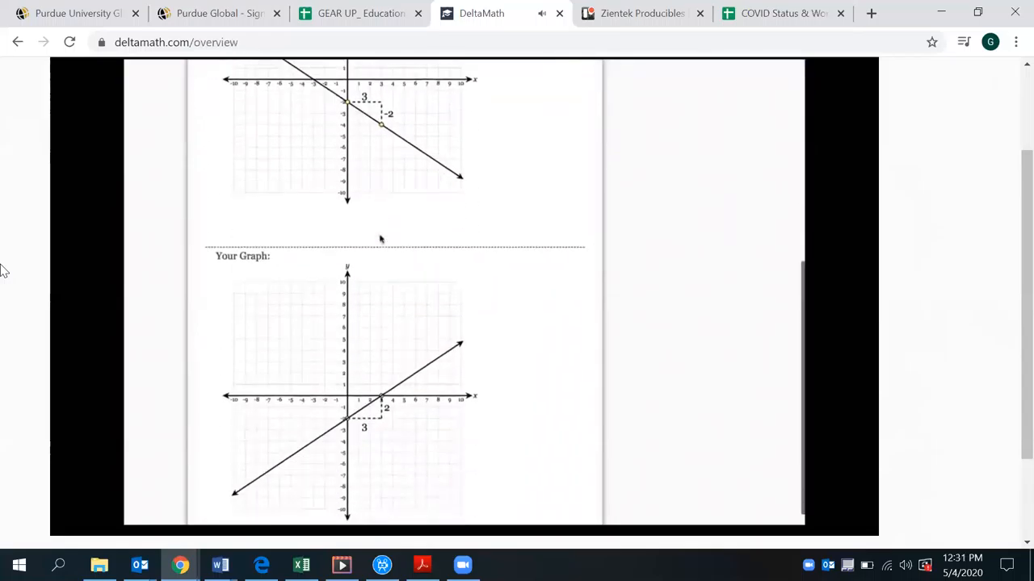
pyautogui.scroll(-3)
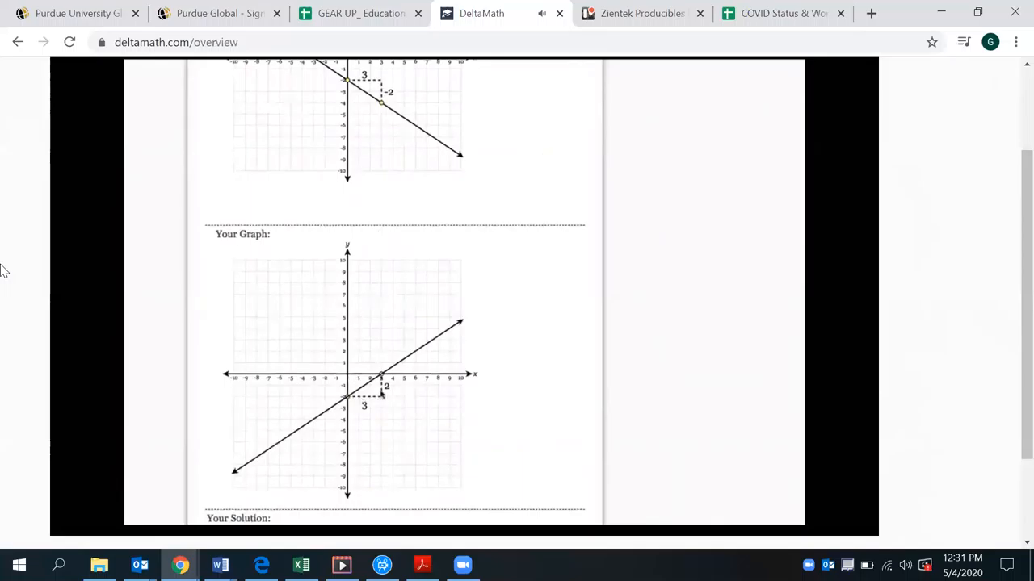
pyautogui.scroll(-3)
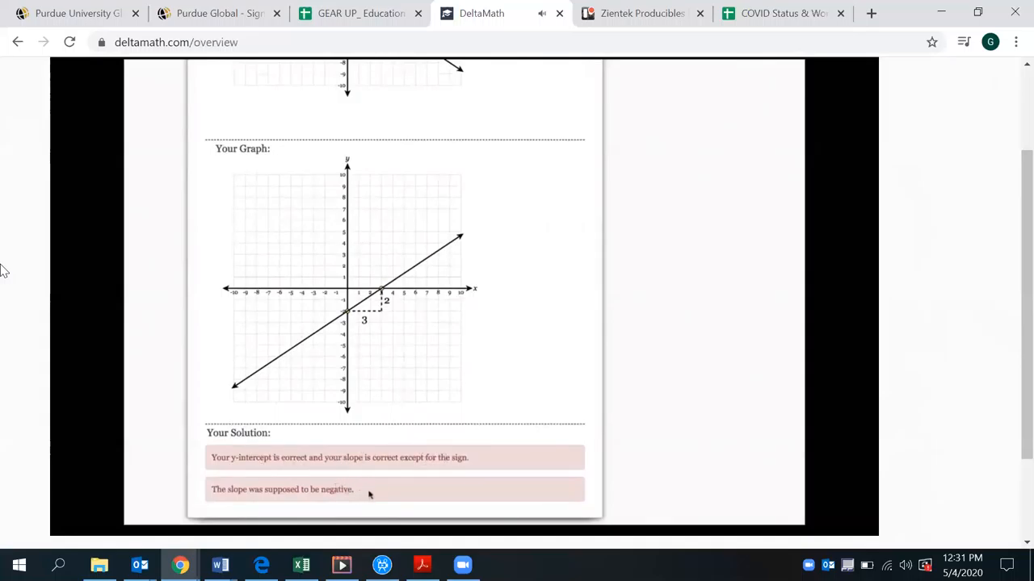
pyautogui.click(260, 73)
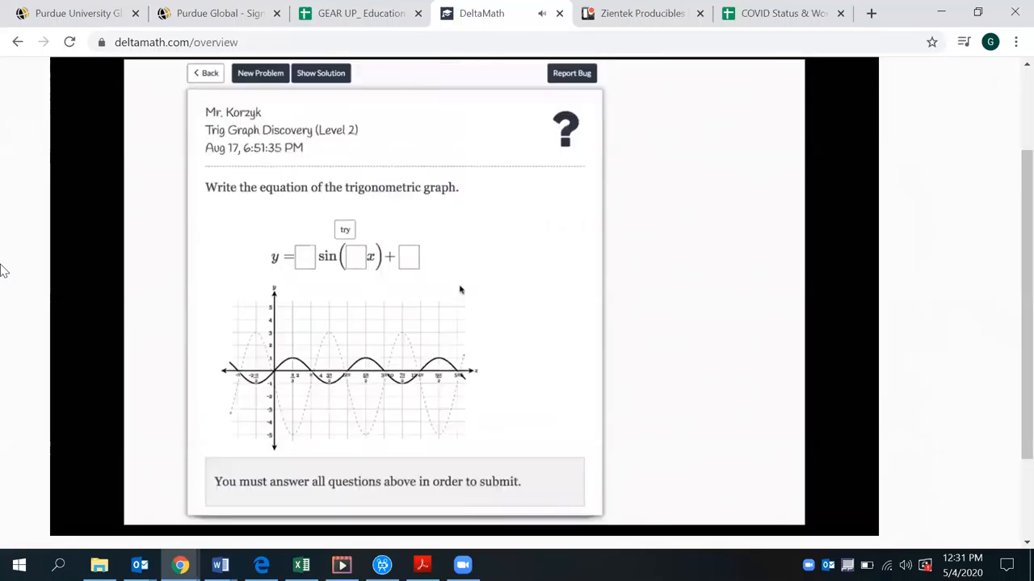
# - Select the constant box after sin(...)+ to enter the −1 vertical shift
pyautogui.click(408, 256)
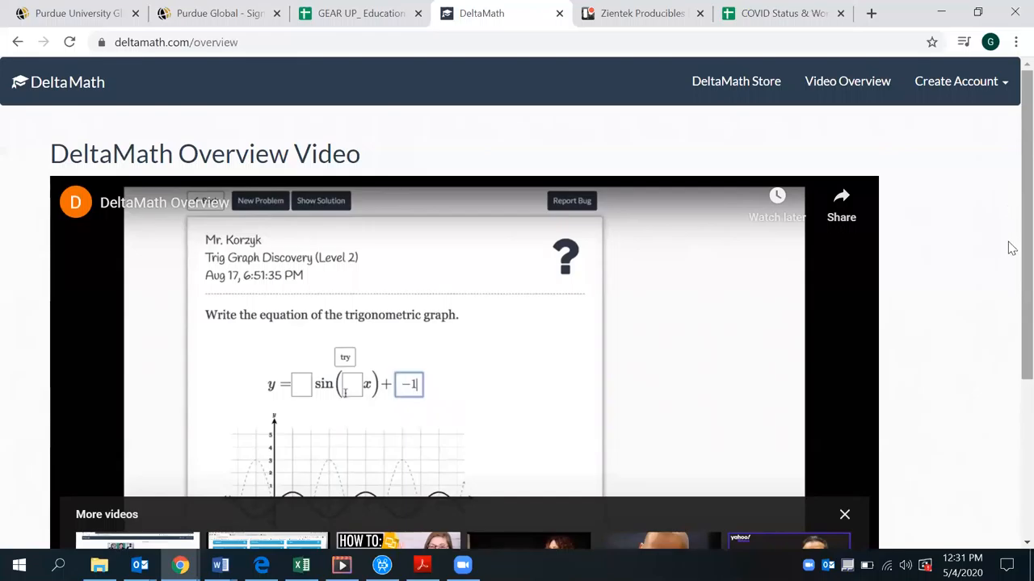
pyautogui.moveTo(726, 529)
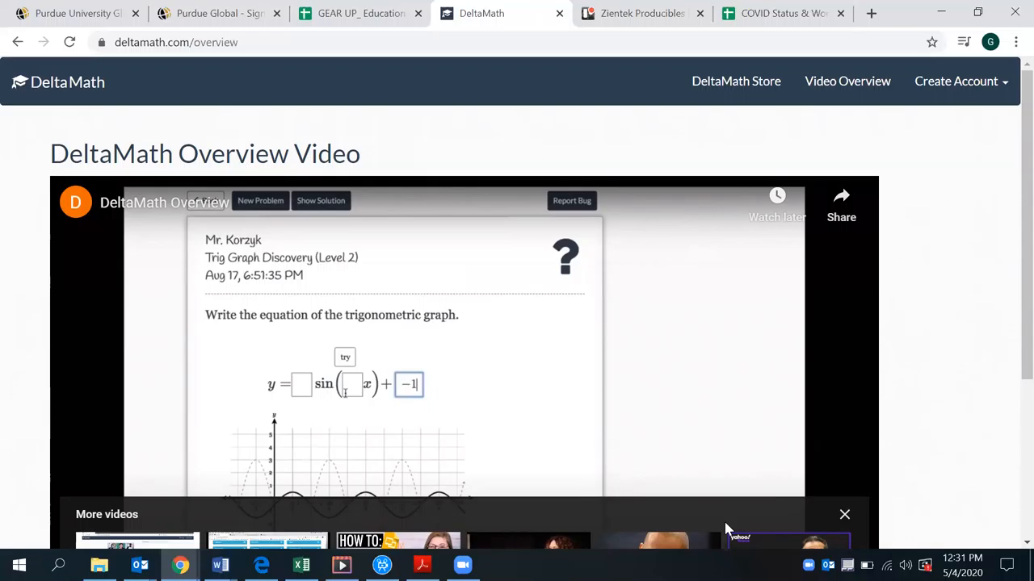
pyautogui.moveTo(1012, 266)
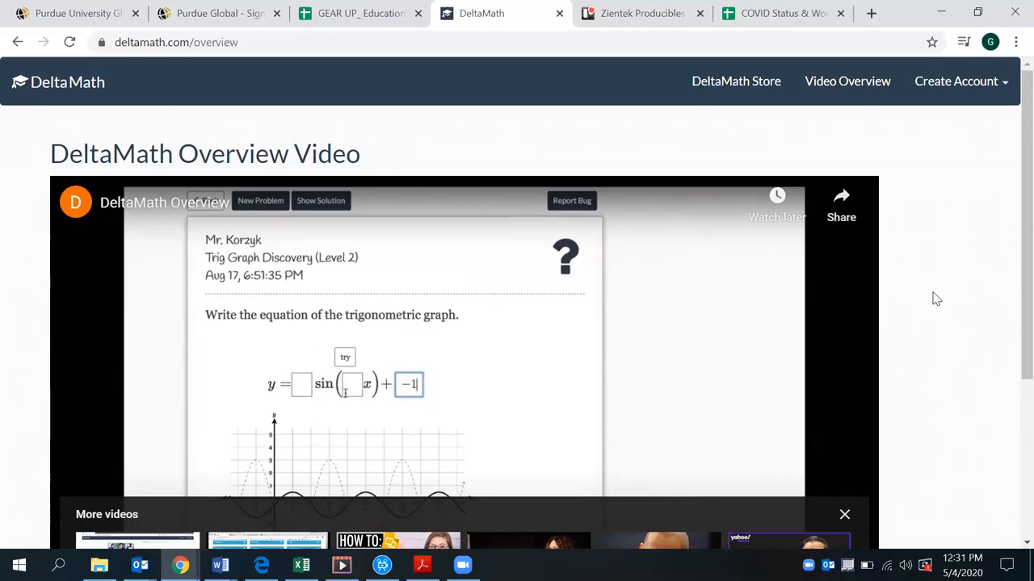
pyautogui.moveTo(939, 401)
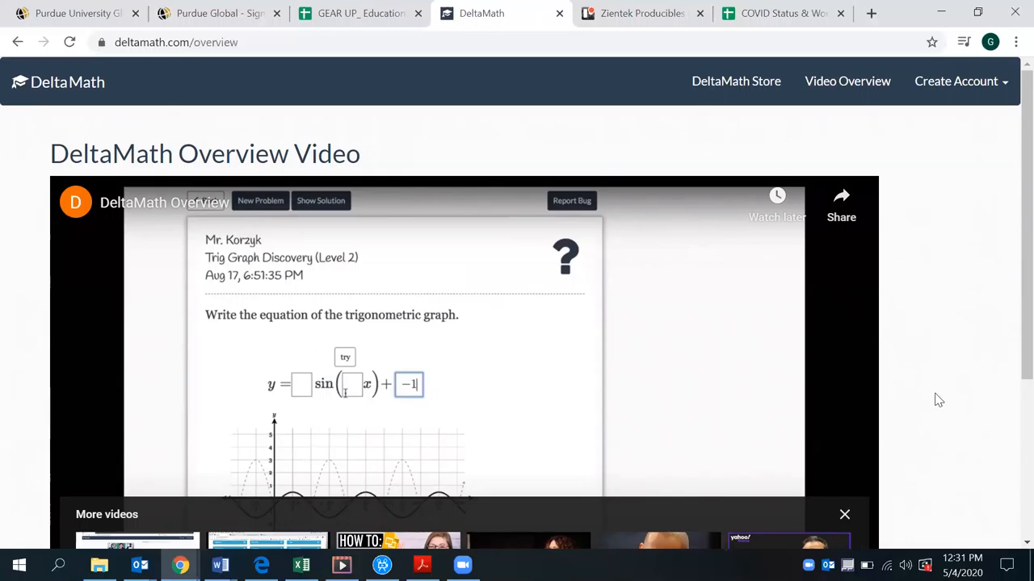
pyautogui.moveTo(939, 428)
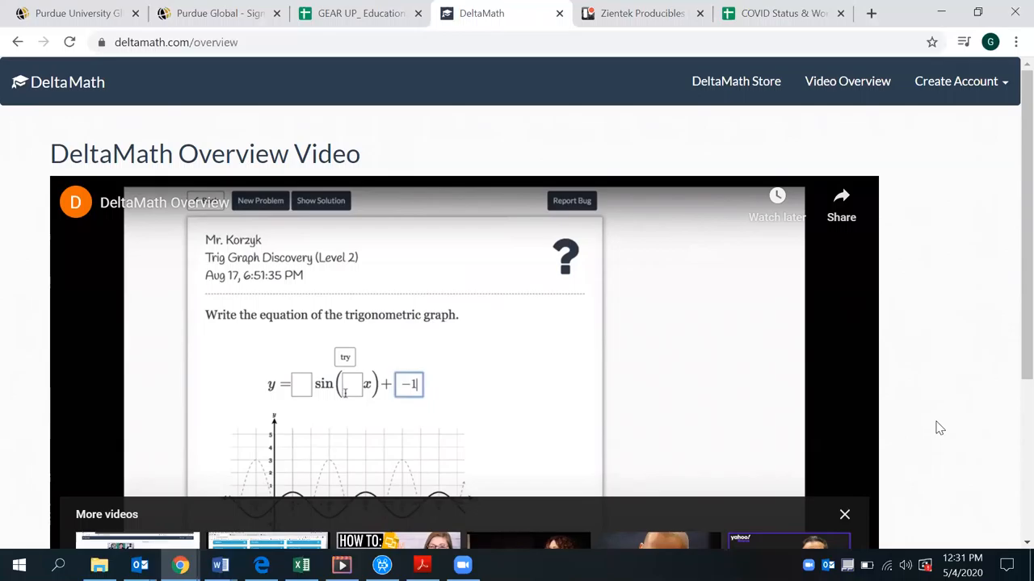